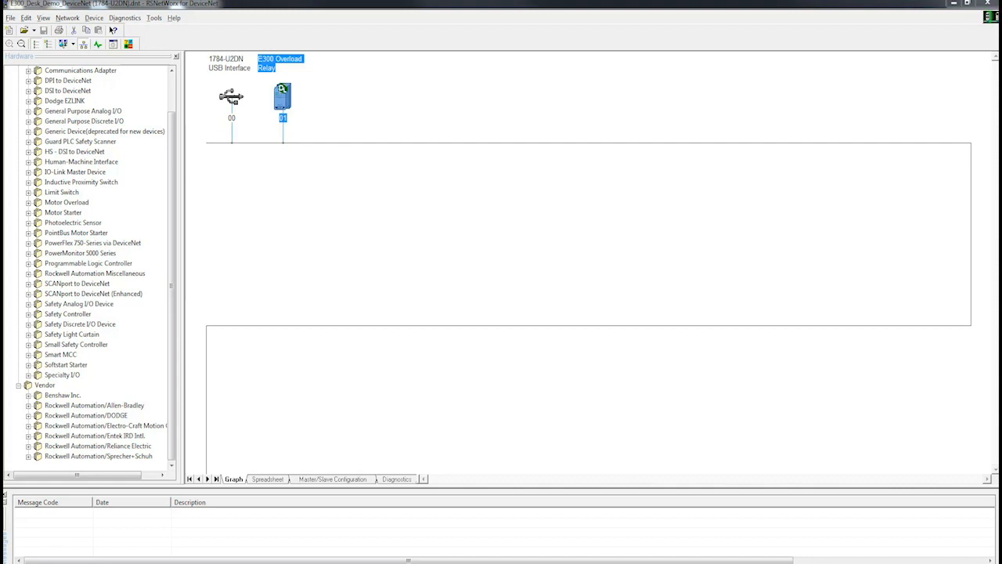
pyautogui.moveTo(468, 248)
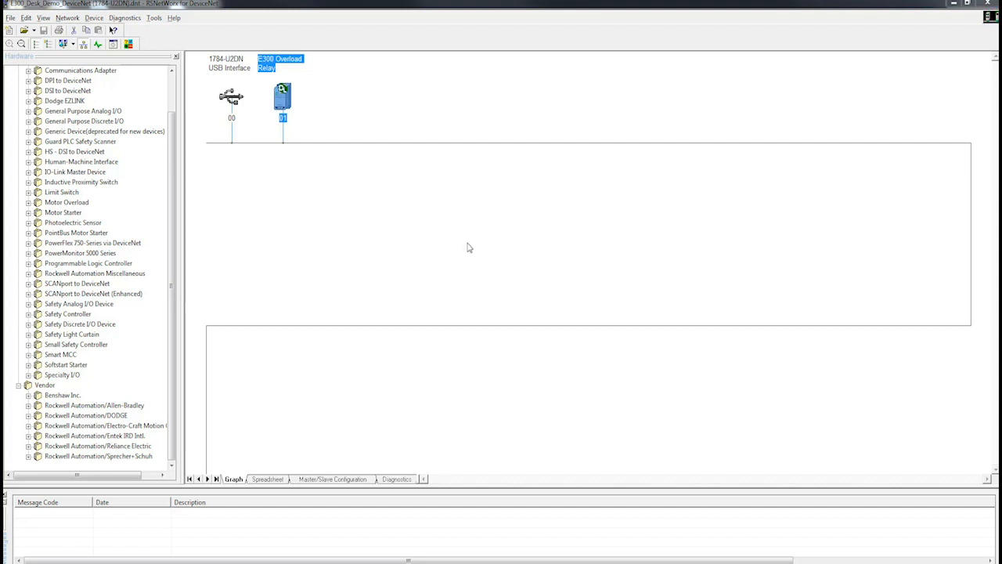
pyautogui.moveTo(353, 198)
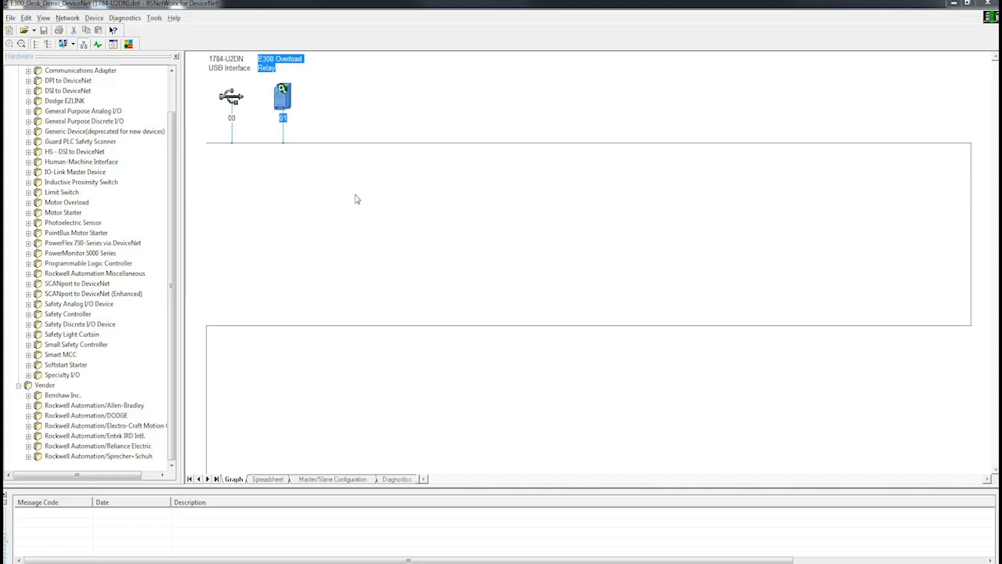
pyautogui.moveTo(342, 219)
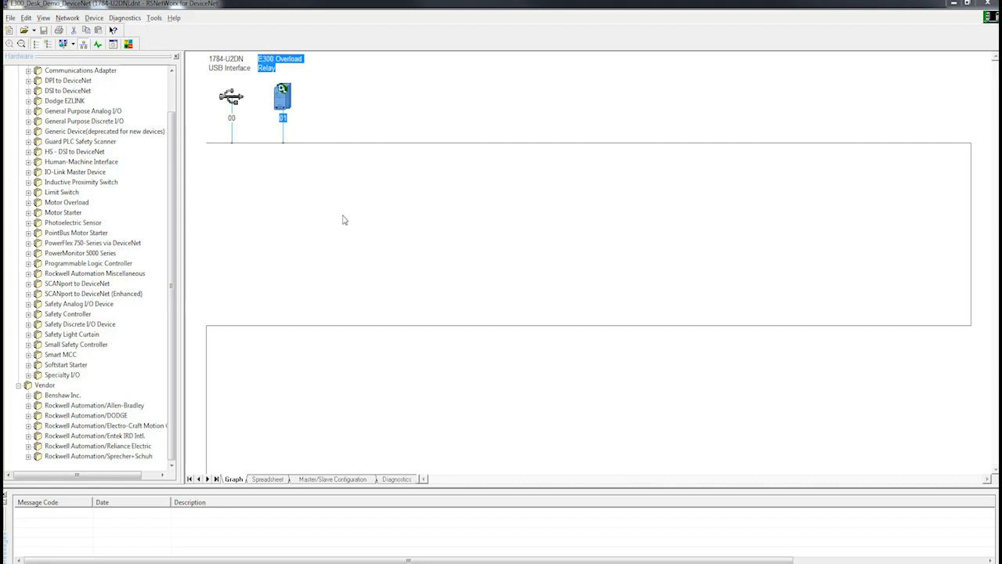
pyautogui.moveTo(79, 210)
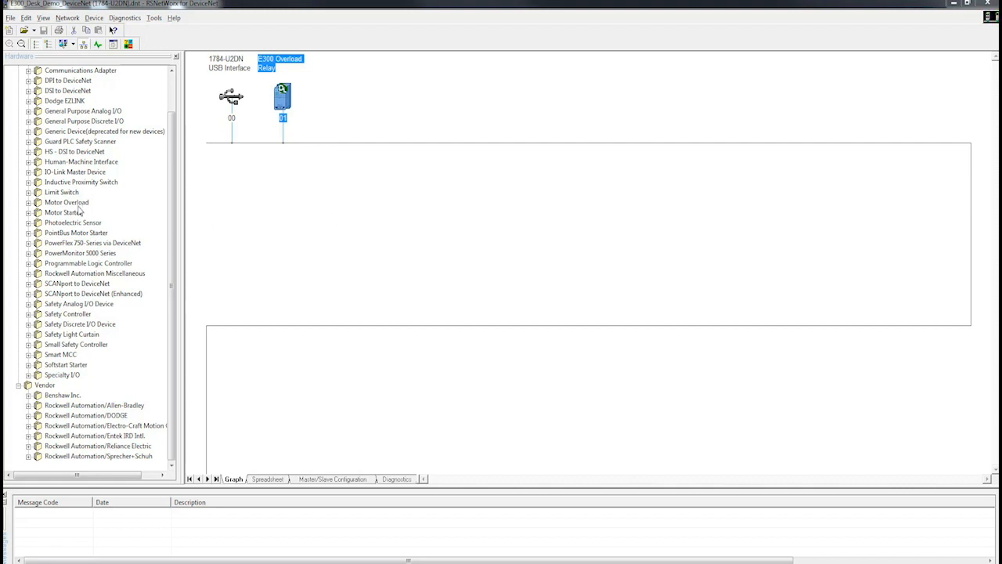
# Step: Select the Motor Overload category and bring up the E300 Overload Relay node's options
pyautogui.click(65, 202)
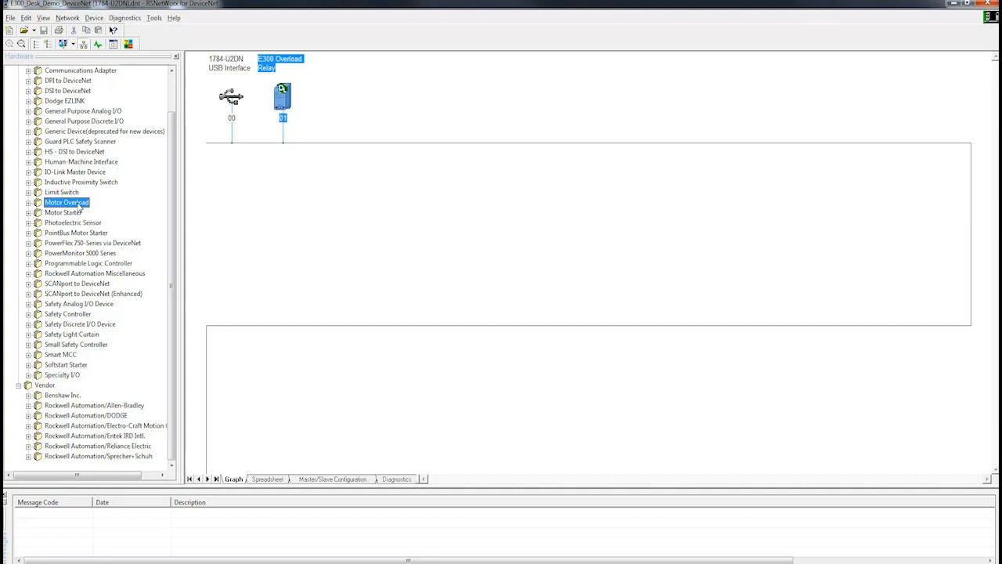
pyautogui.rightClick(282, 96)
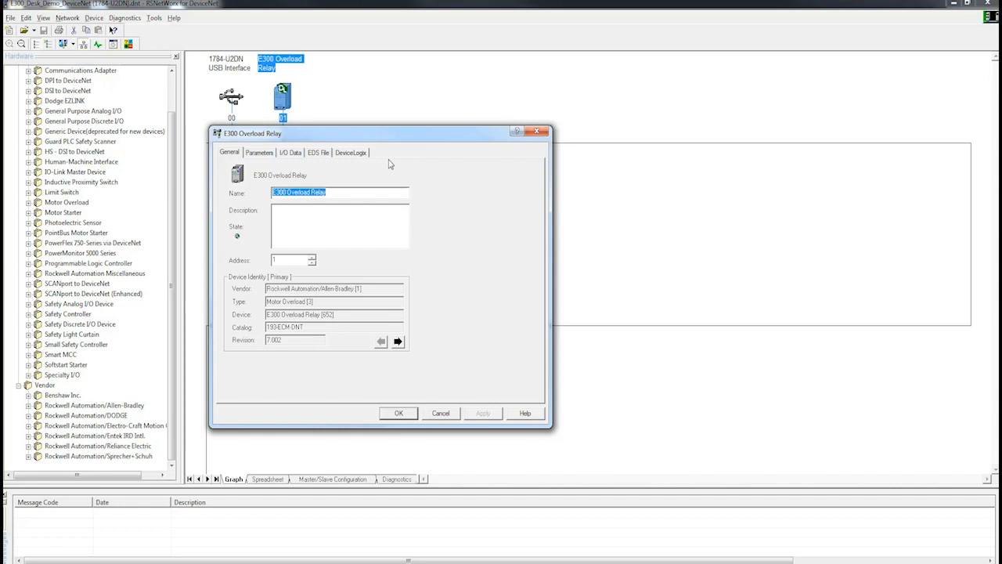
pyautogui.moveTo(329, 194)
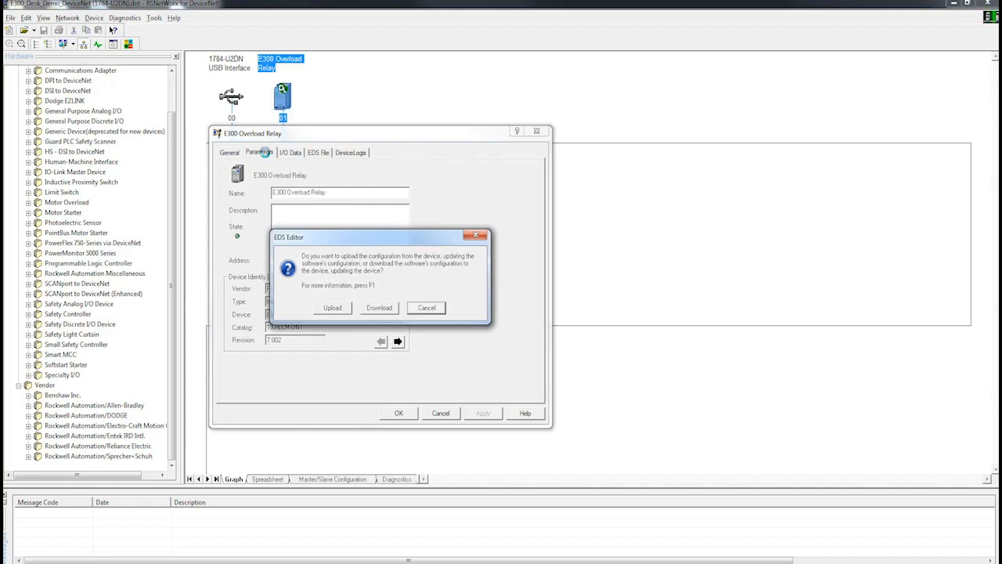
pyautogui.moveTo(263, 151)
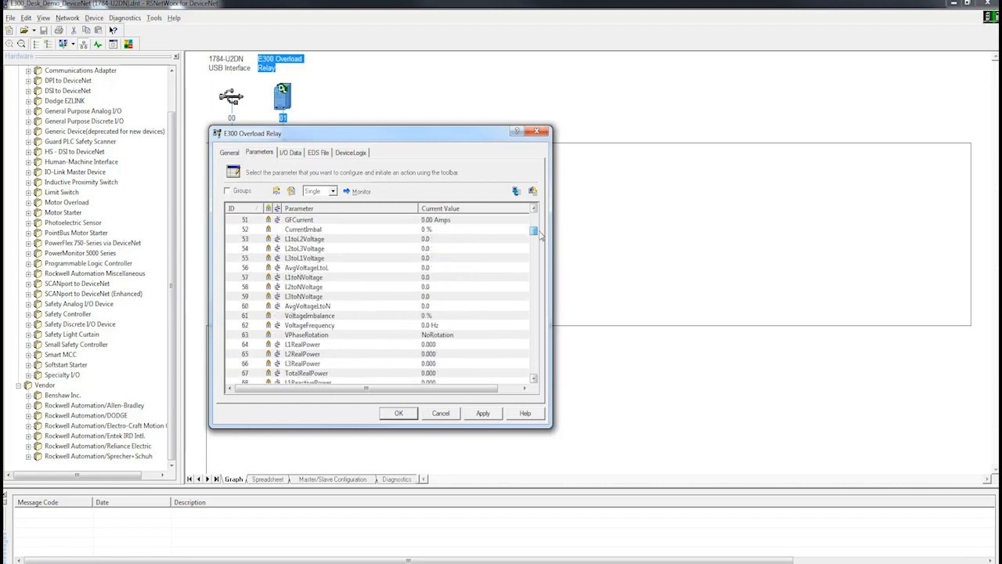
# Step: Tick Groups so the E300 parameters are organized into categories
pyautogui.scroll(-3)
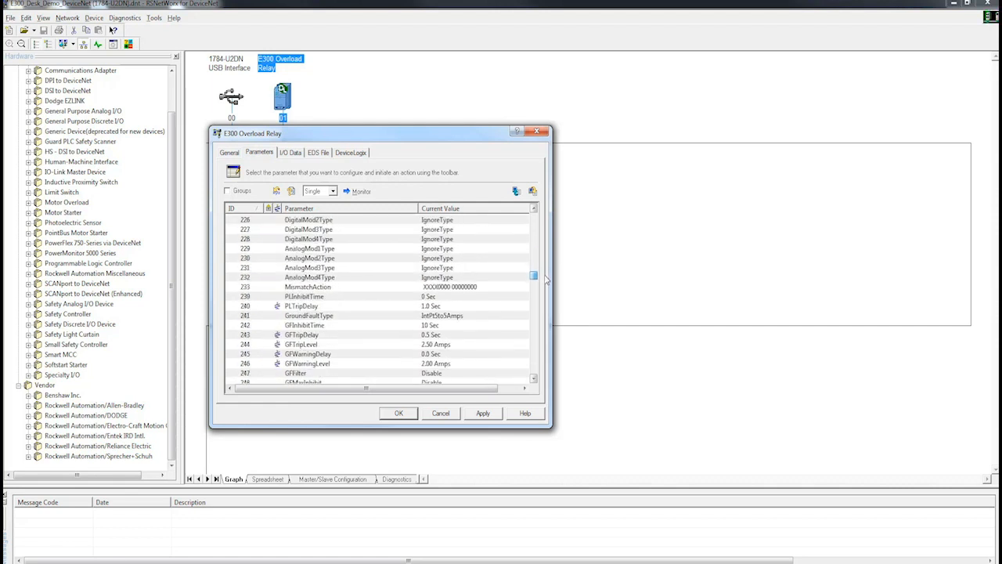
pyautogui.scroll(3)
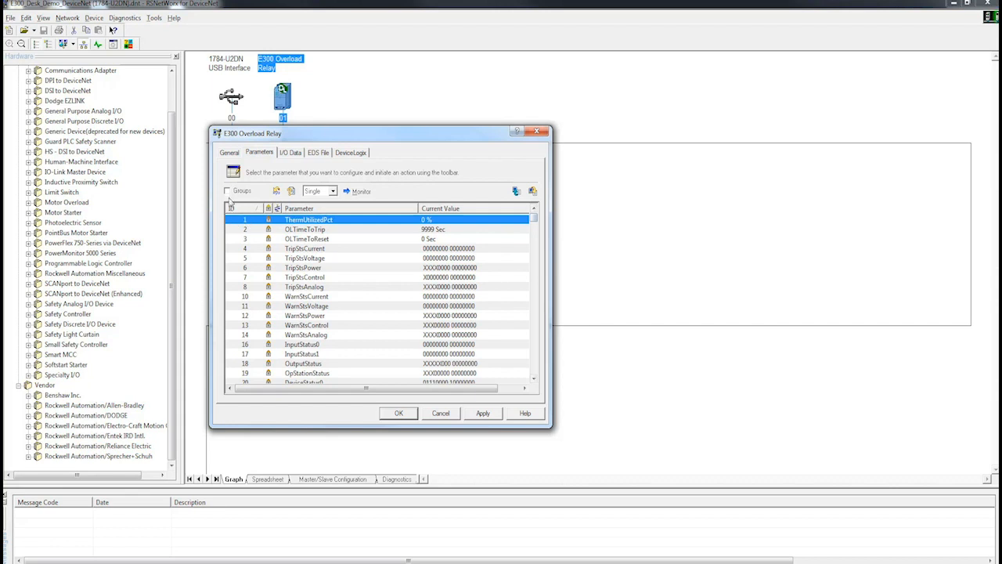
pyautogui.click(227, 191)
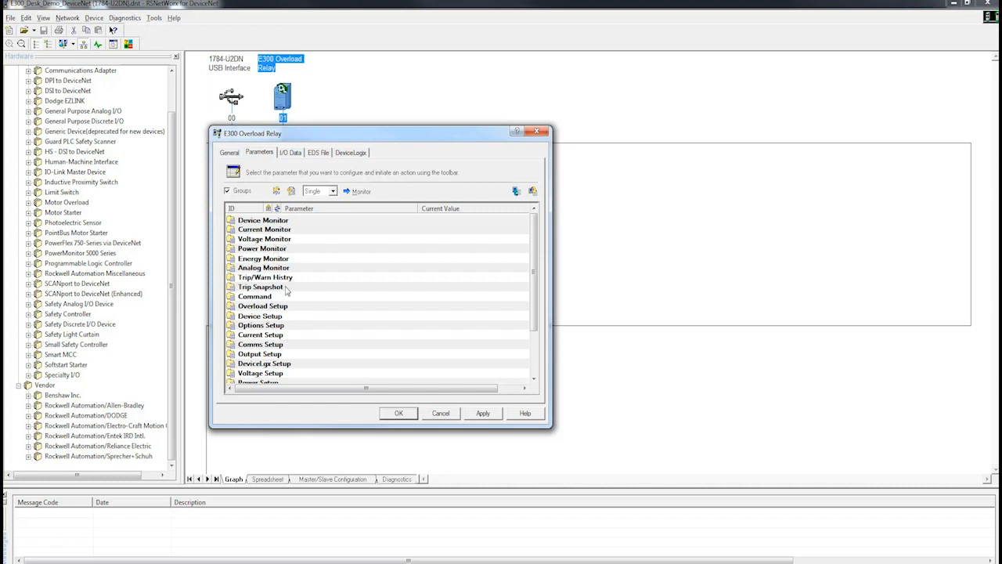
pyautogui.moveTo(304, 276)
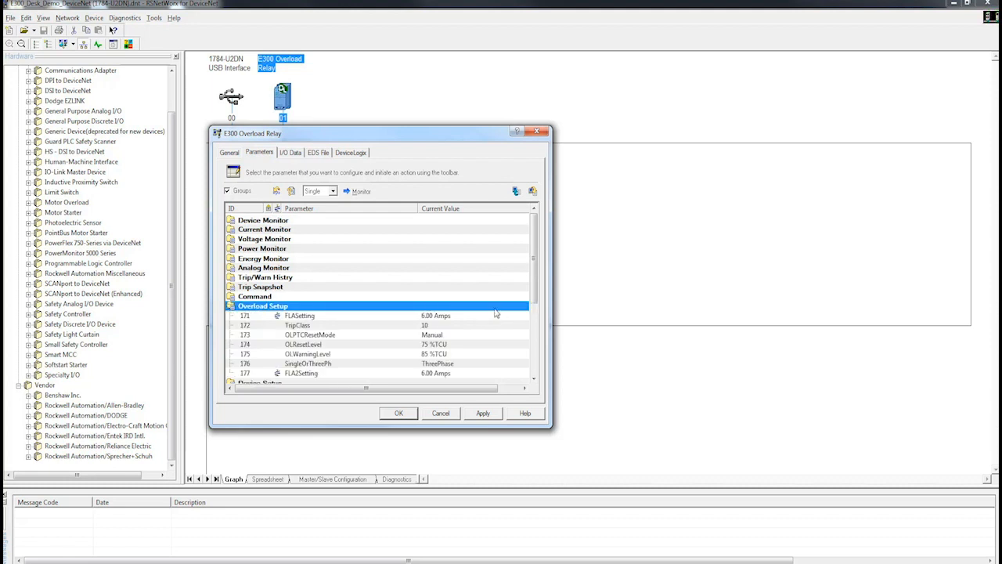
pyautogui.moveTo(467, 296)
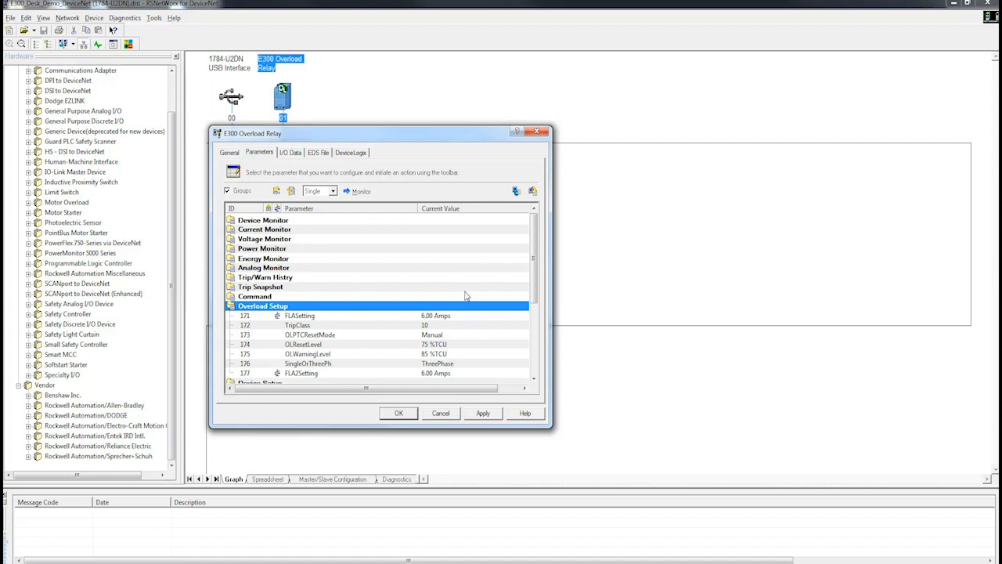
pyautogui.moveTo(282, 206)
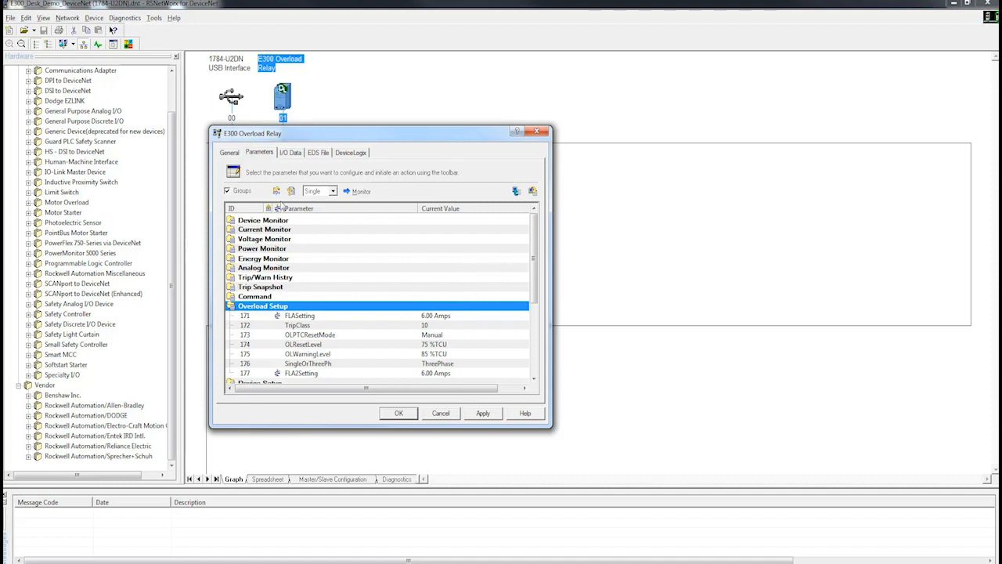
pyautogui.click(318, 151)
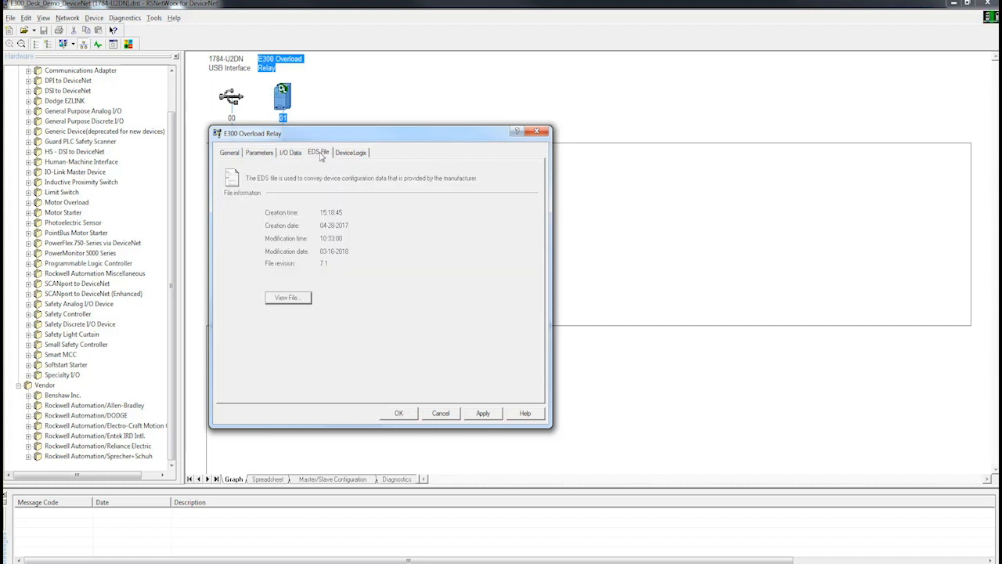
pyautogui.moveTo(316, 294)
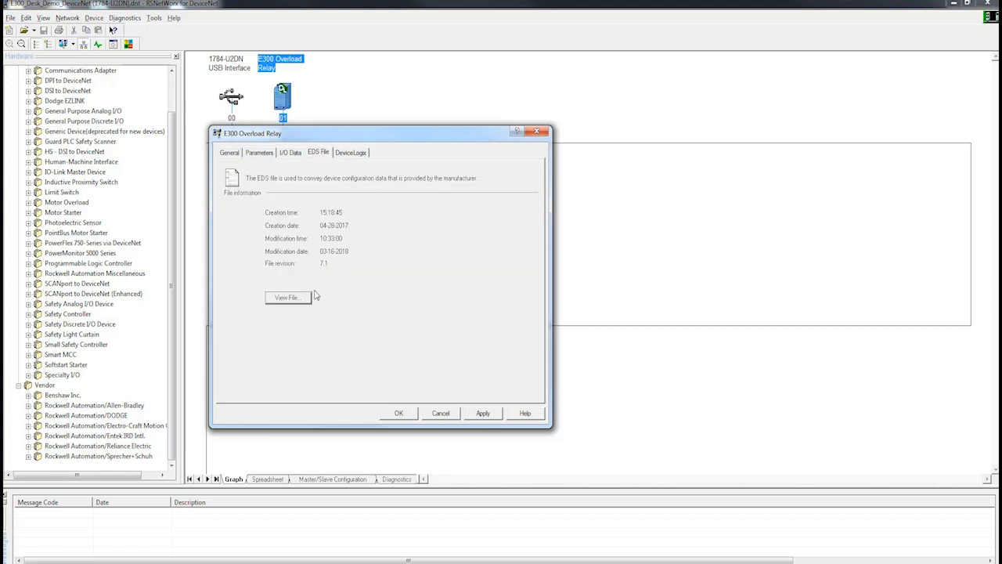
pyautogui.moveTo(369, 216)
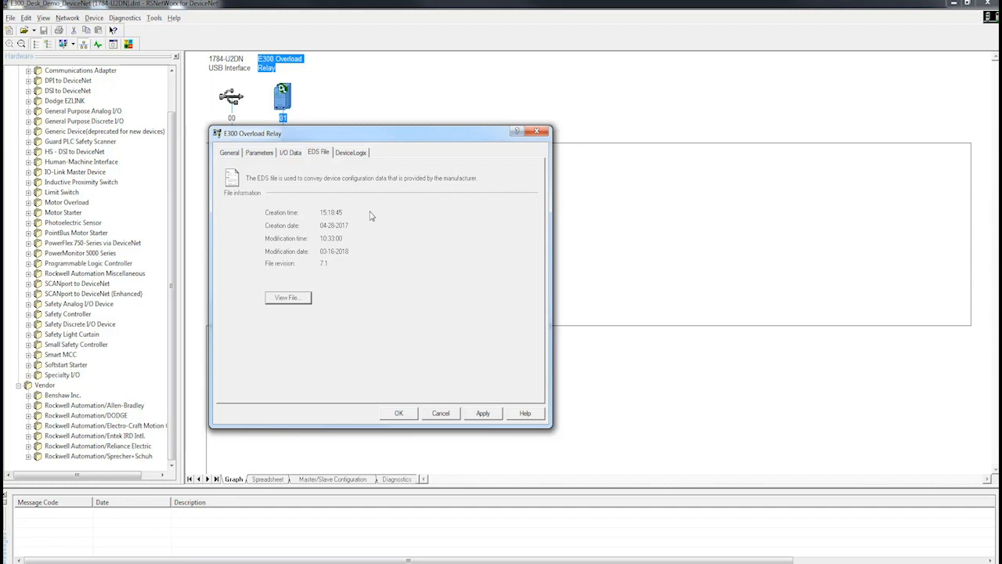
pyautogui.moveTo(360, 160)
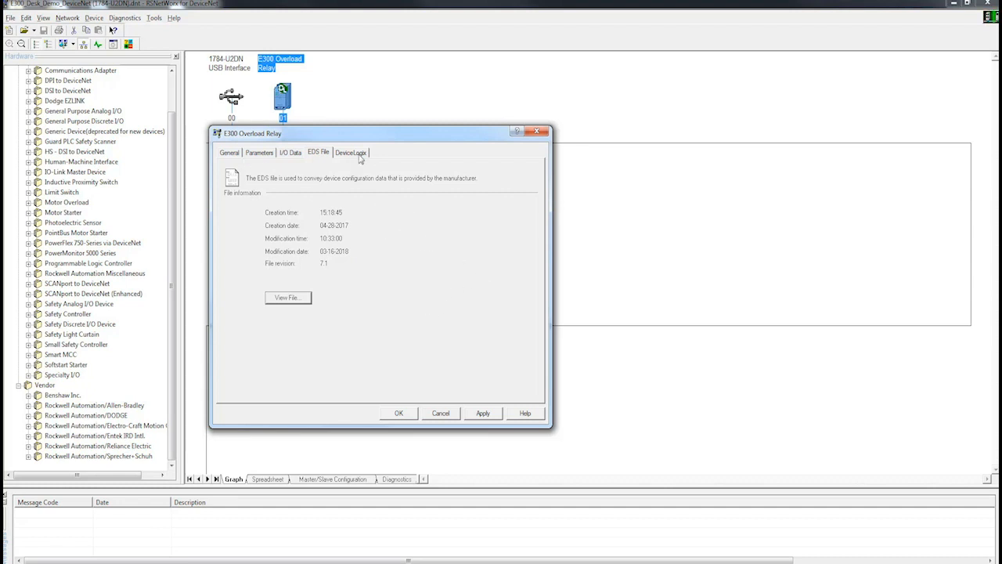
pyautogui.click(351, 152)
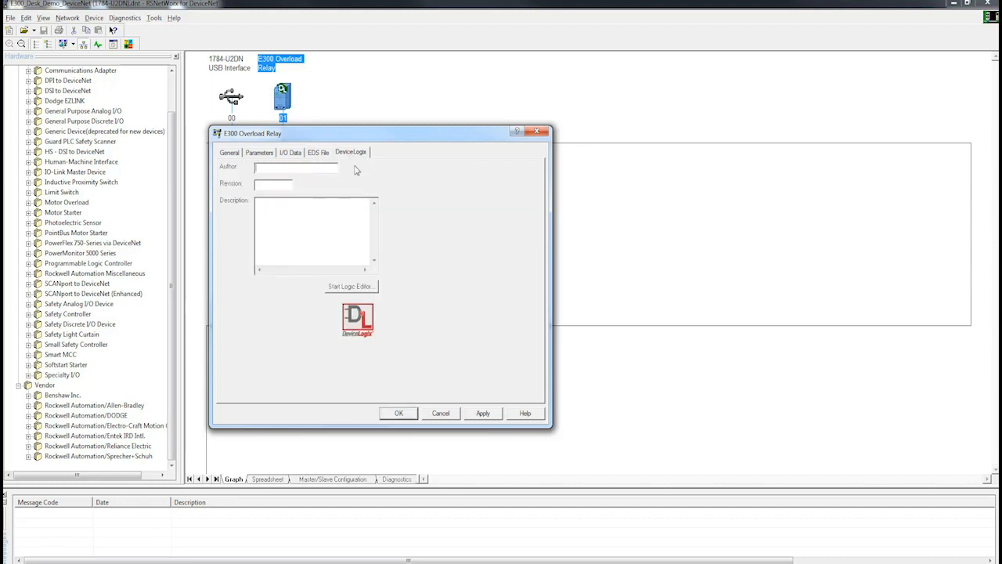
pyautogui.moveTo(436, 232)
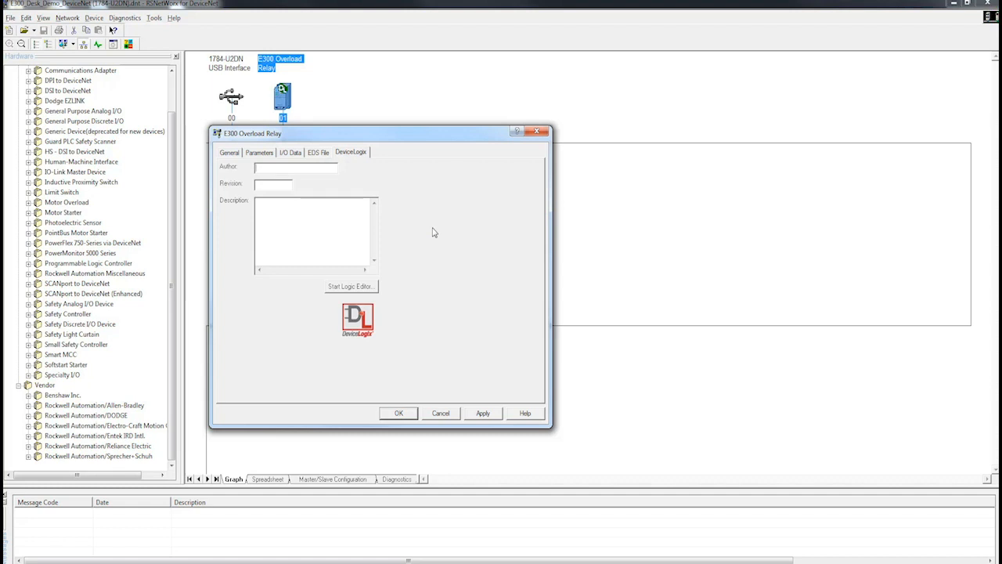
pyautogui.moveTo(427, 232)
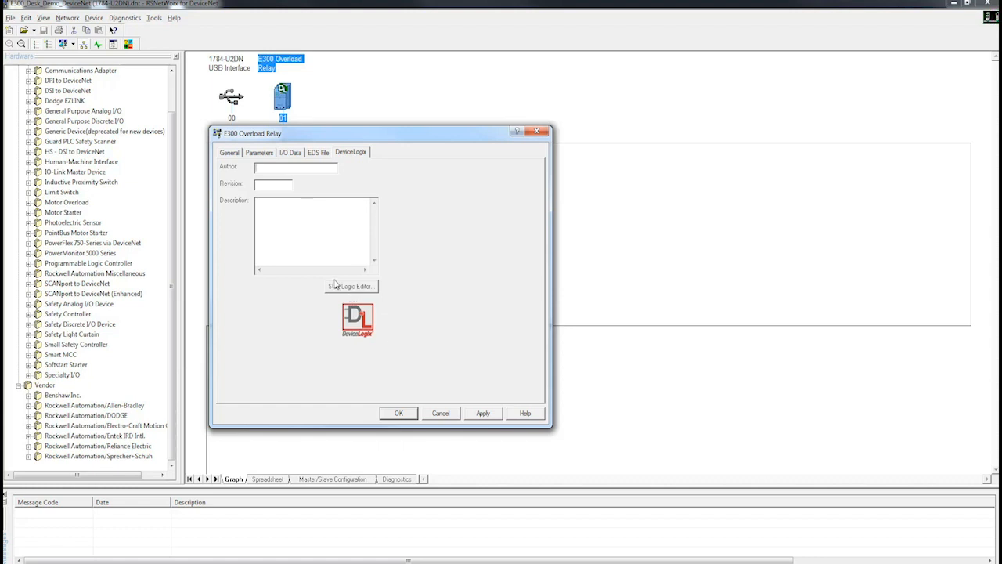
pyautogui.click(260, 151)
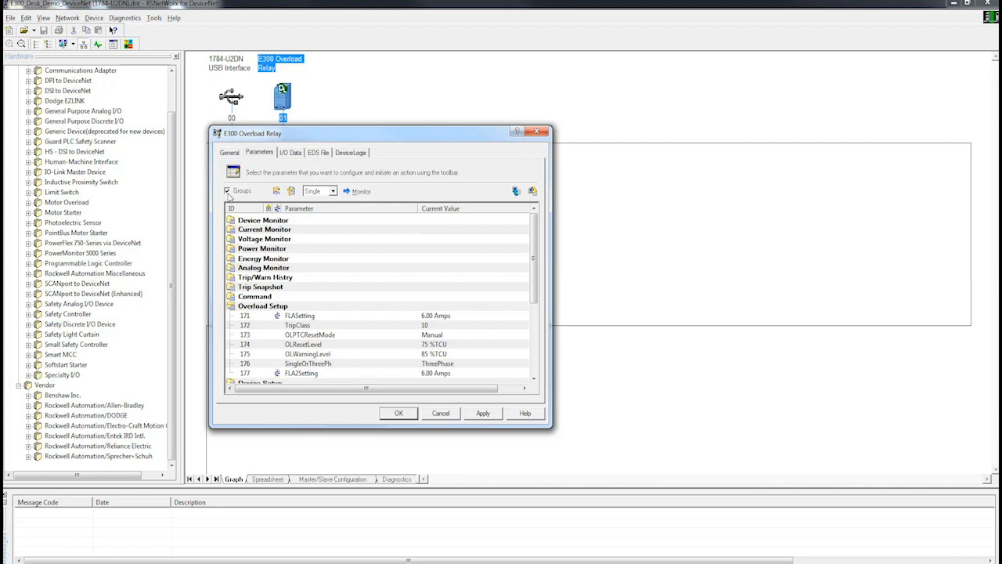
# Step: Untick Groups and select parameter 300 E3EmulationMode, currently Disable
pyautogui.click(229, 191)
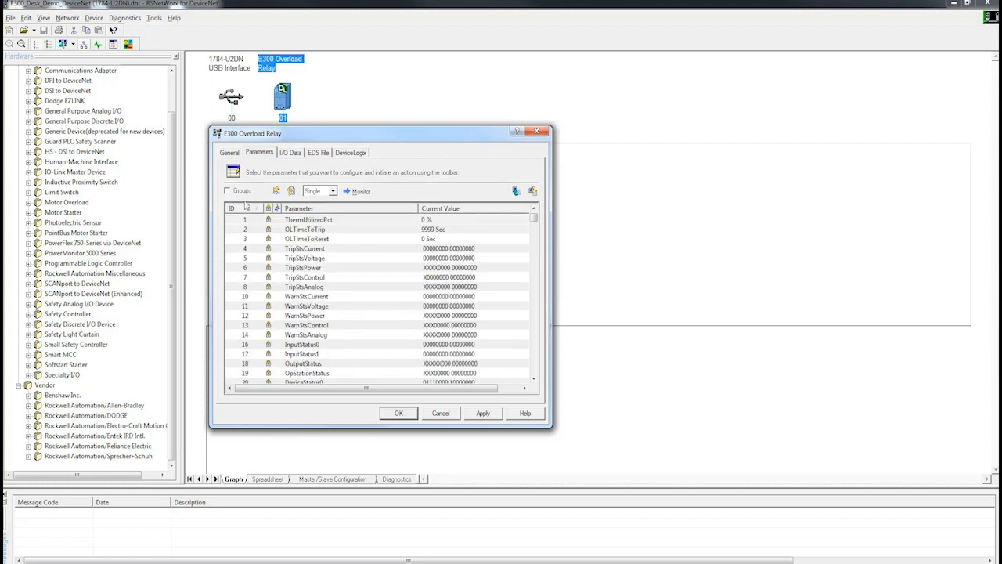
pyautogui.moveTo(472, 287)
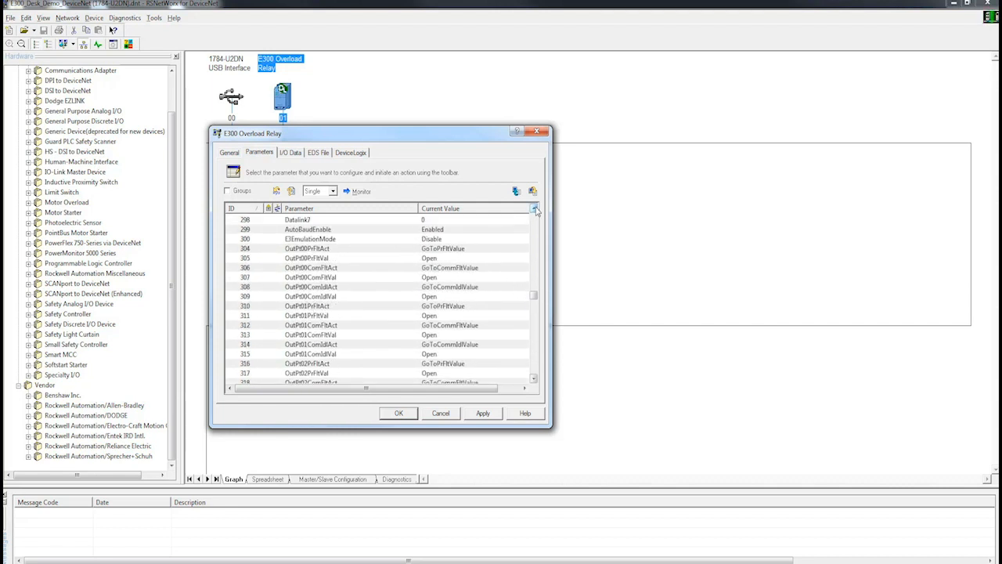
pyautogui.click(524, 240)
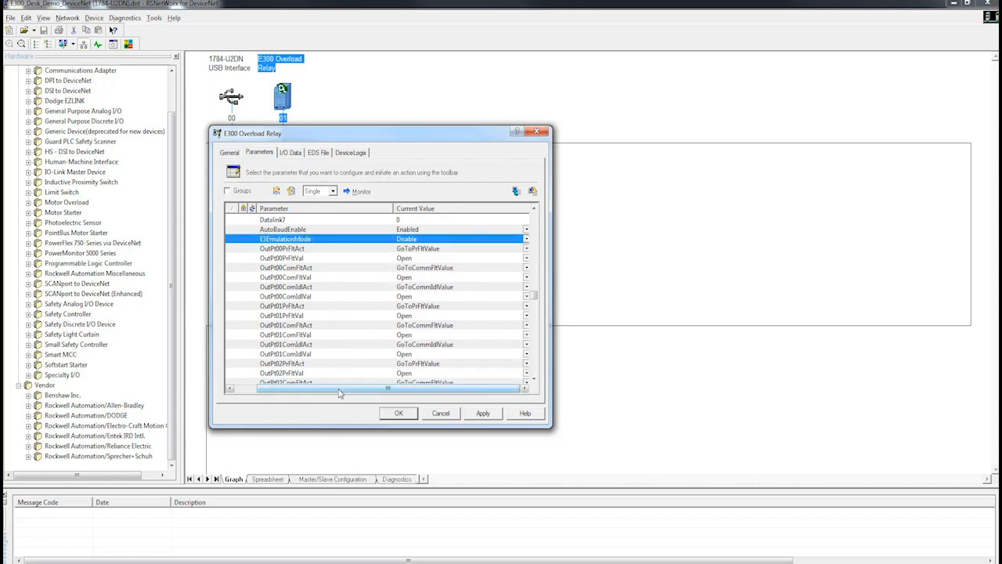
# Step: Choose E3 Plus (9-45A) as the E3EmulationMode value
pyautogui.click(526, 238)
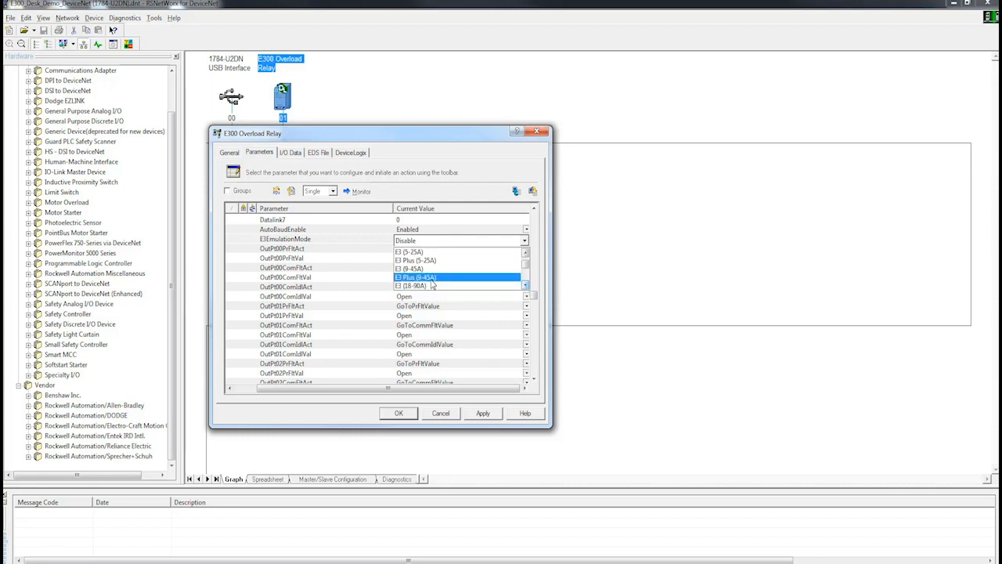
pyautogui.click(415, 277)
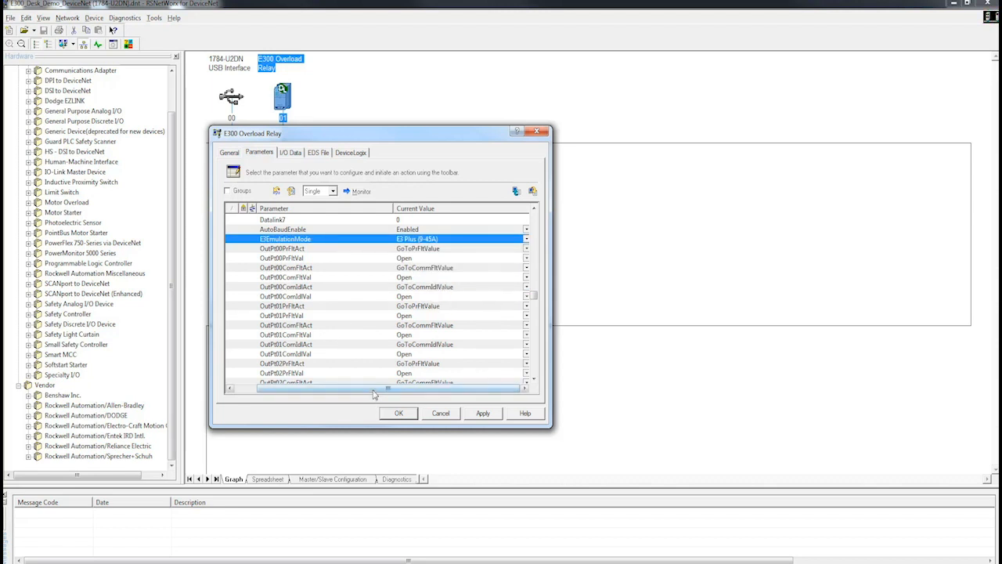
# Step: Apply the change, confirm the download to the relay and answer the restart-logic prompt
pyautogui.click(483, 413)
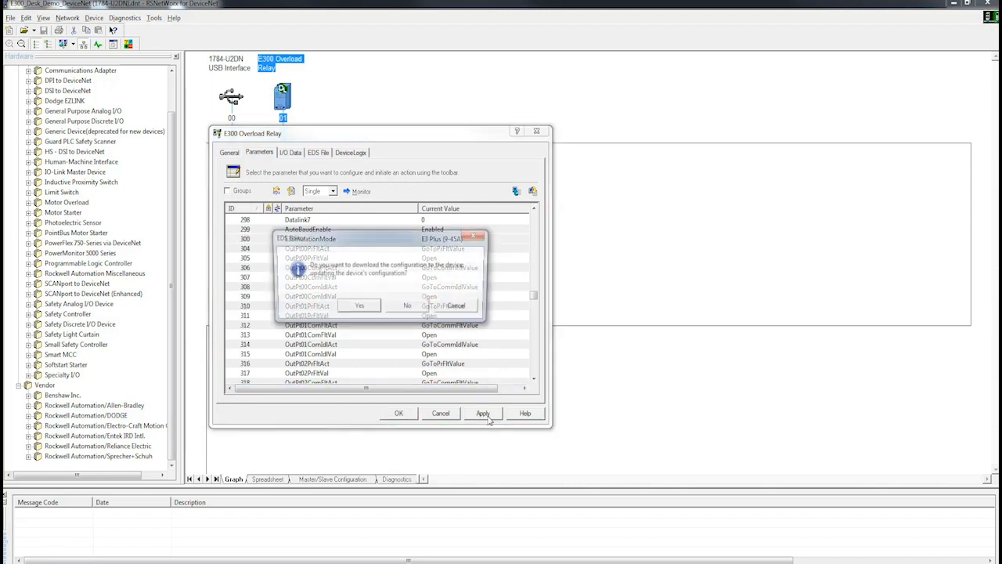
pyautogui.click(483, 413)
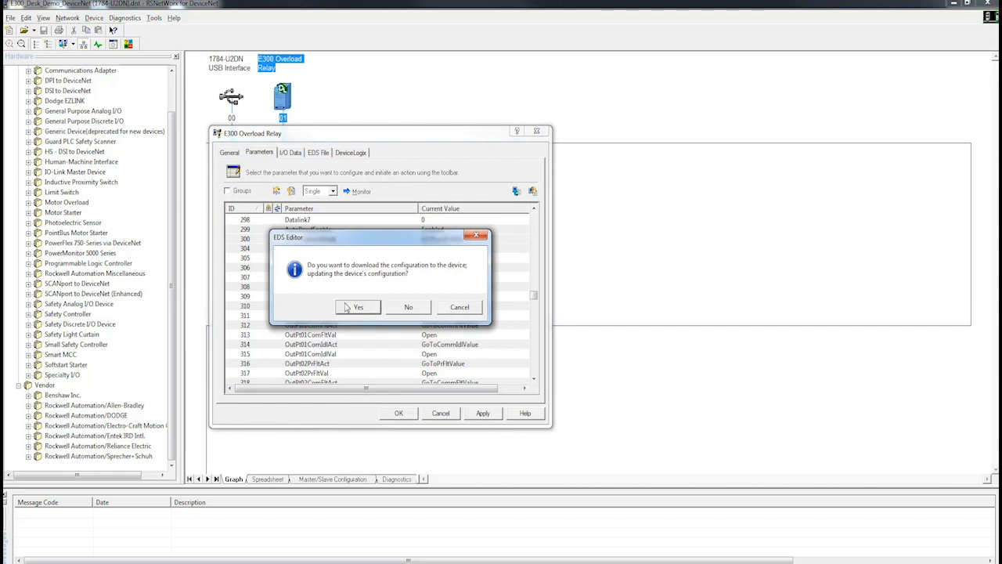
pyautogui.click(357, 306)
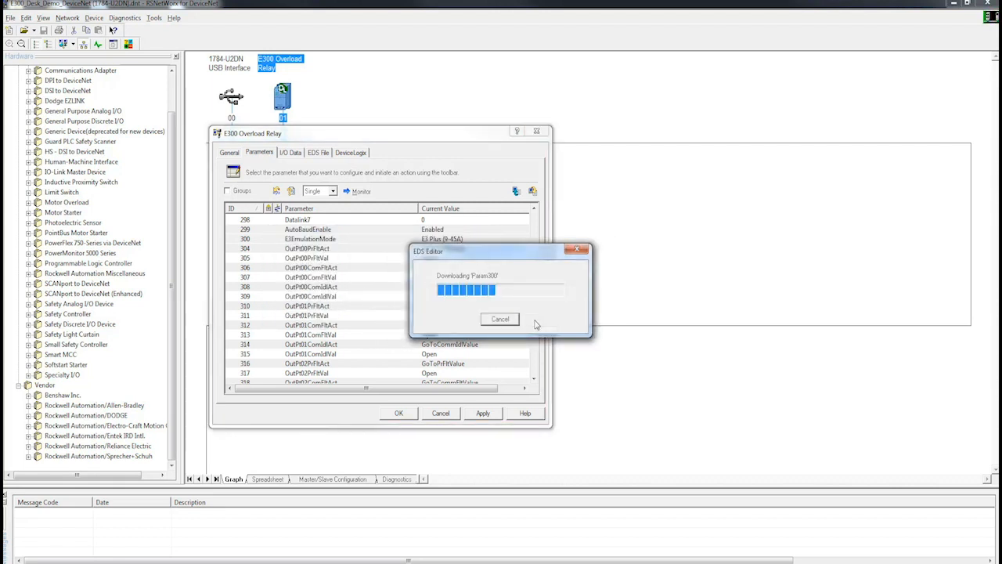
pyautogui.moveTo(493, 370)
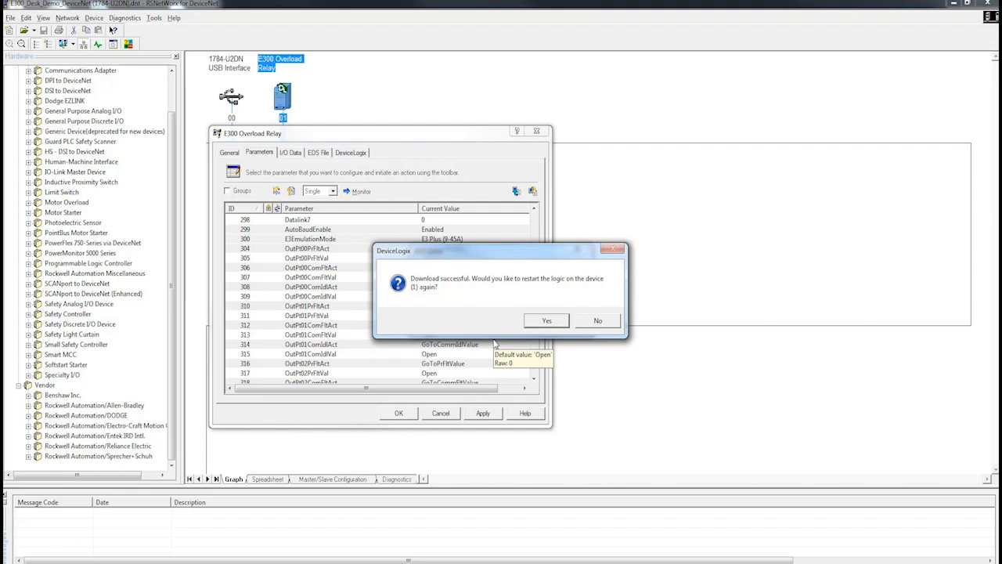
pyautogui.click(598, 319)
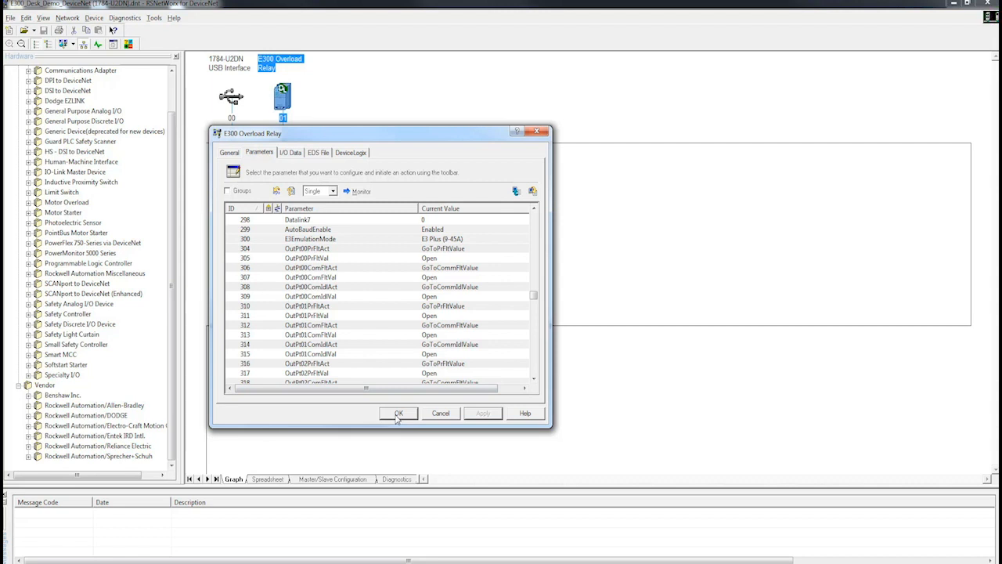
# Step: Close the relay properties with OK, go Offline and bring up the E300 node's actions to delete it
pyautogui.click(397, 413)
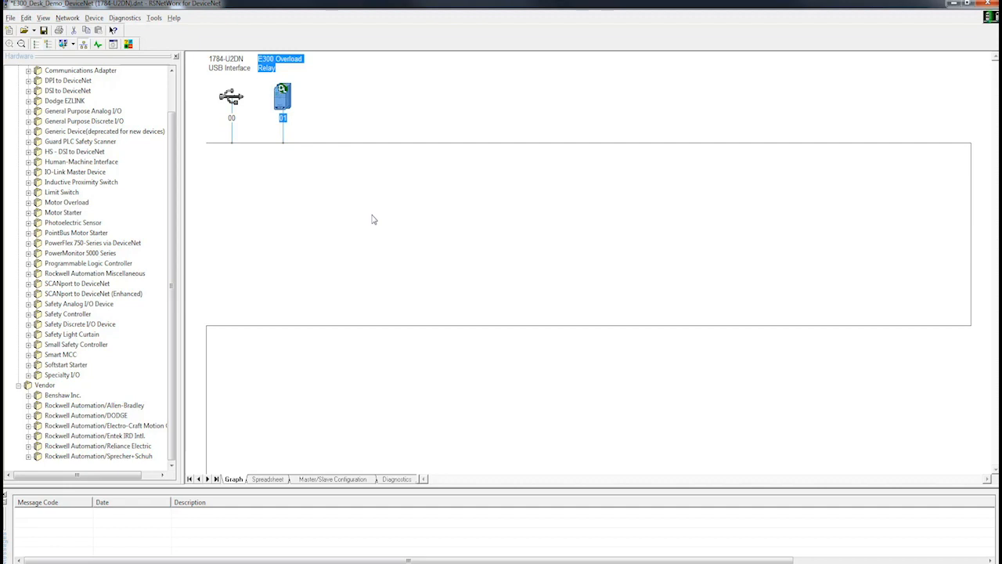
pyautogui.moveTo(297, 175)
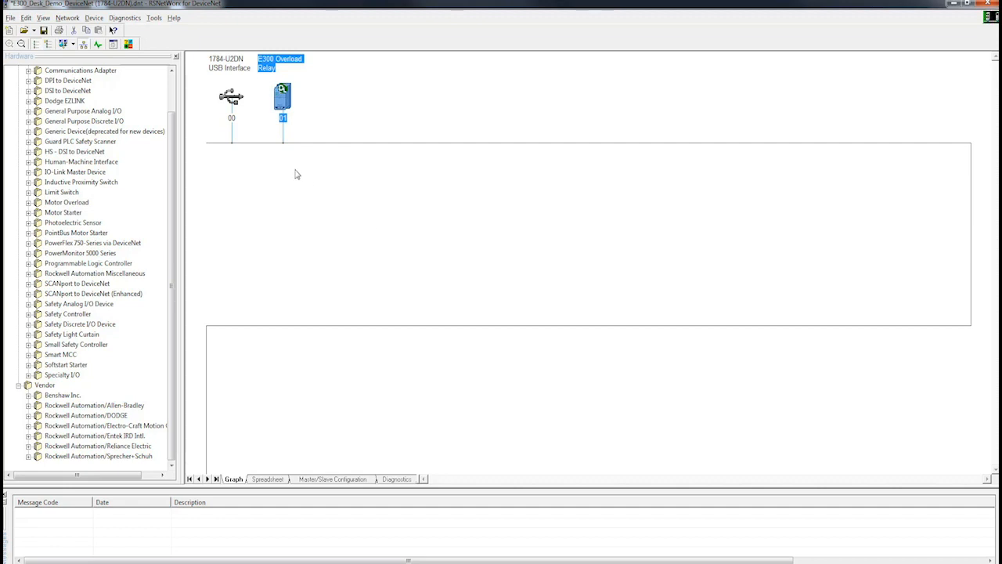
pyautogui.moveTo(247, 161)
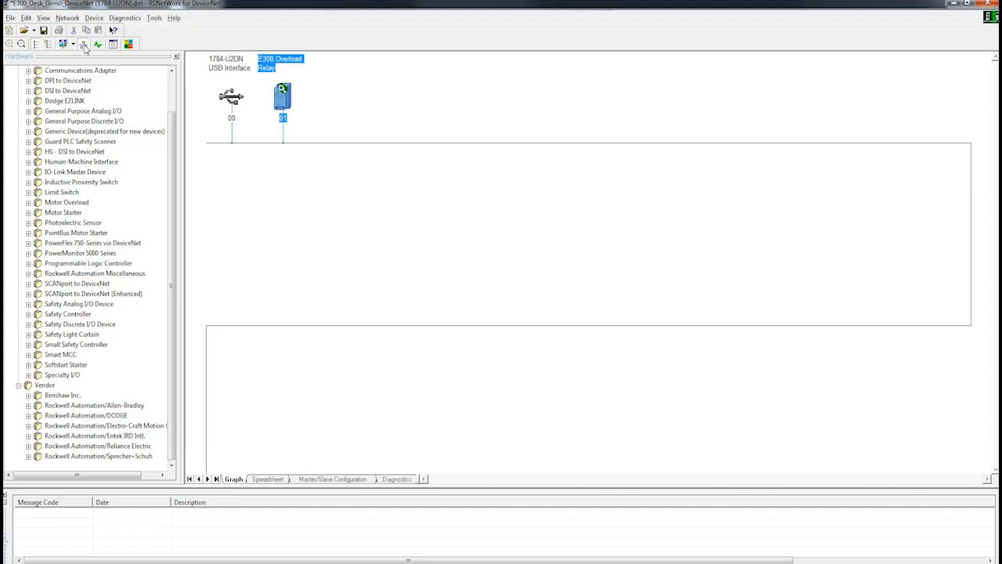
pyautogui.click(83, 44)
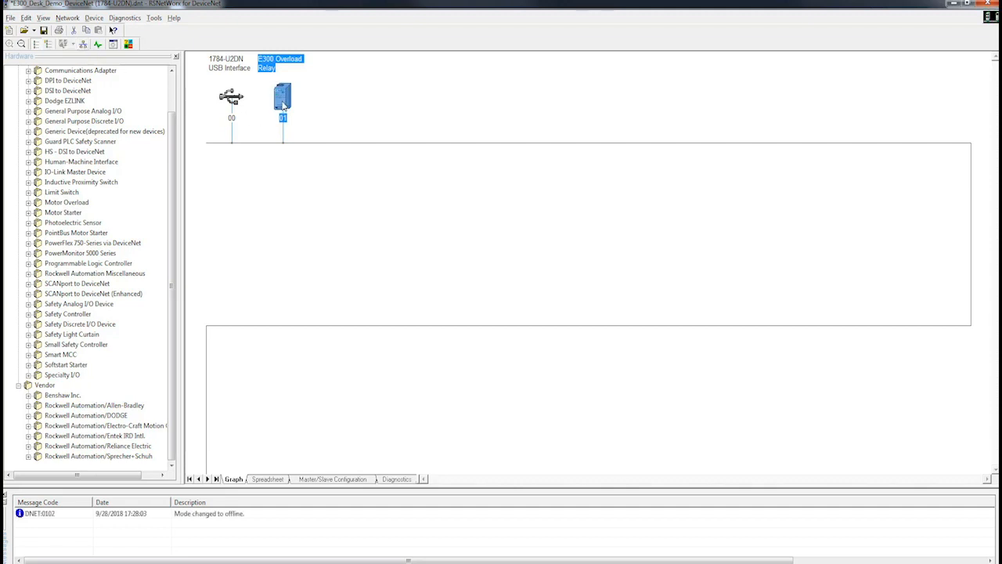
pyautogui.rightClick(281, 97)
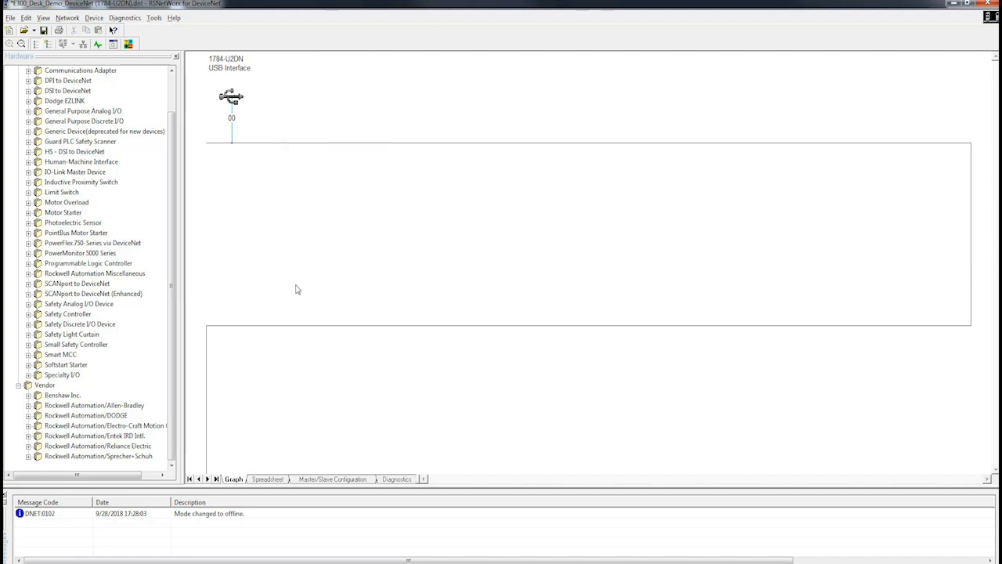
pyautogui.moveTo(85, 44)
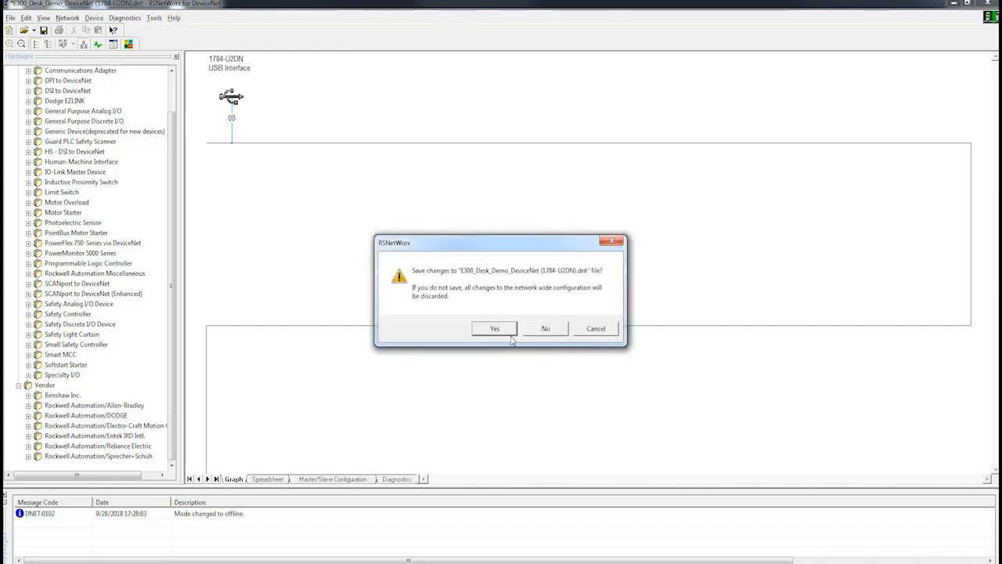
# Step: Save the network file, let the Online browse finish and bring up the new E3 Plus node's actions
pyautogui.click(494, 329)
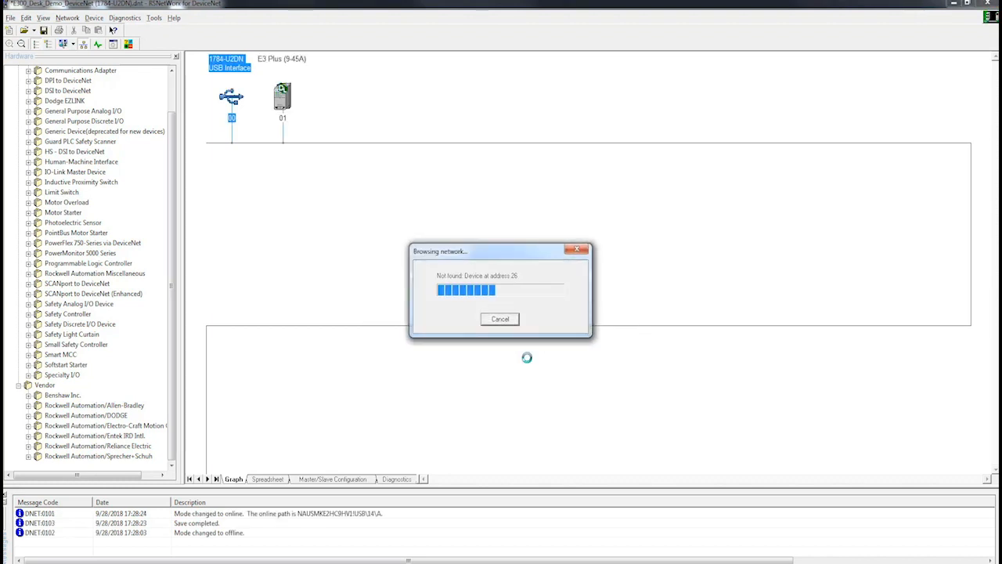
pyautogui.click(499, 319)
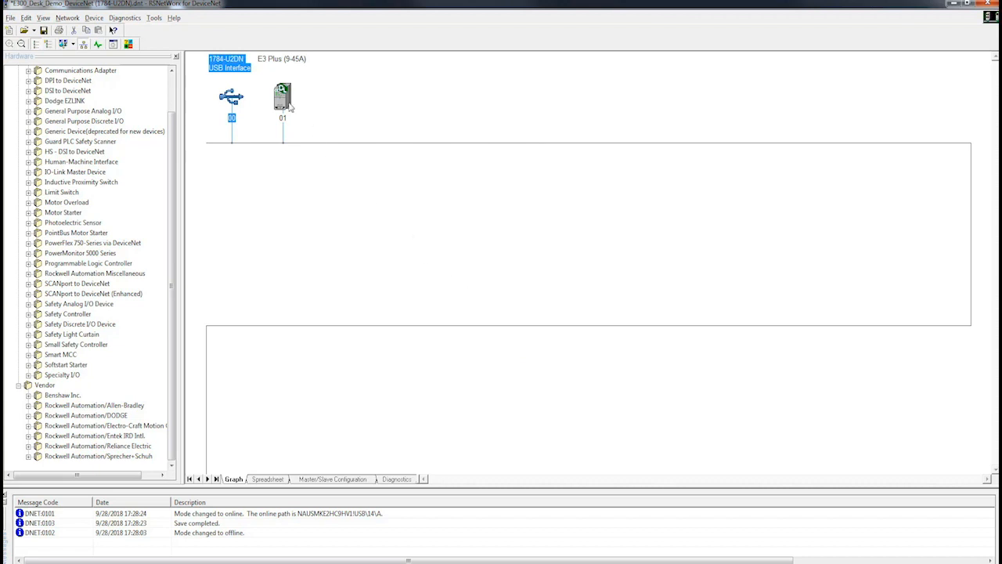
pyautogui.rightClick(282, 94)
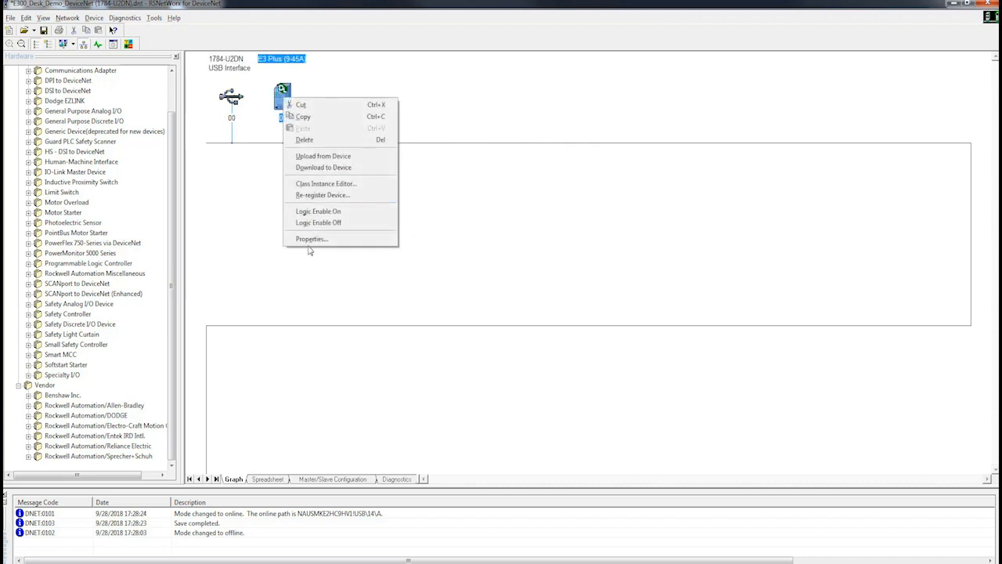
# Step: Upload the E3 Plus node's configuration from its Parameters page and scroll through the values
pyautogui.click(311, 238)
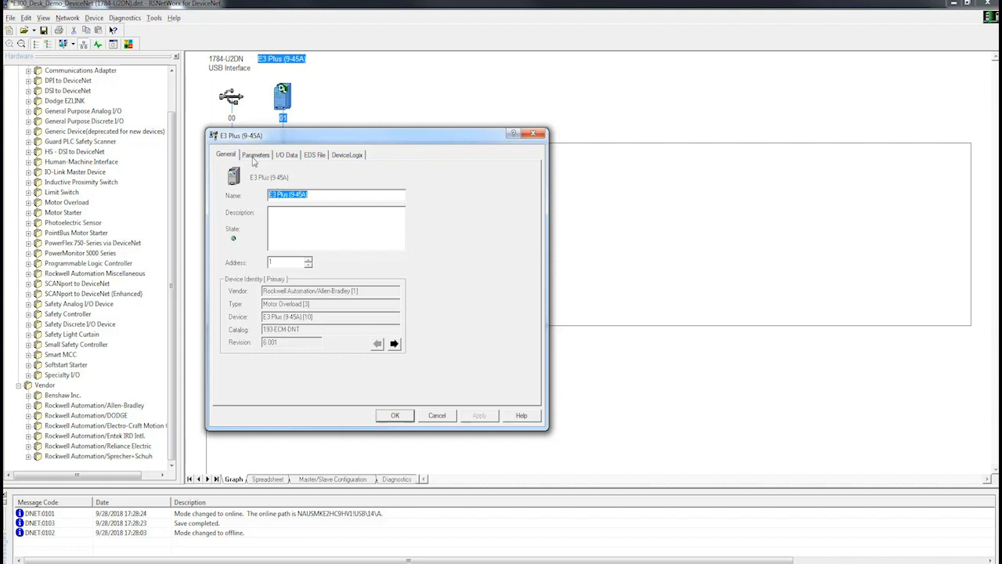
pyautogui.click(257, 155)
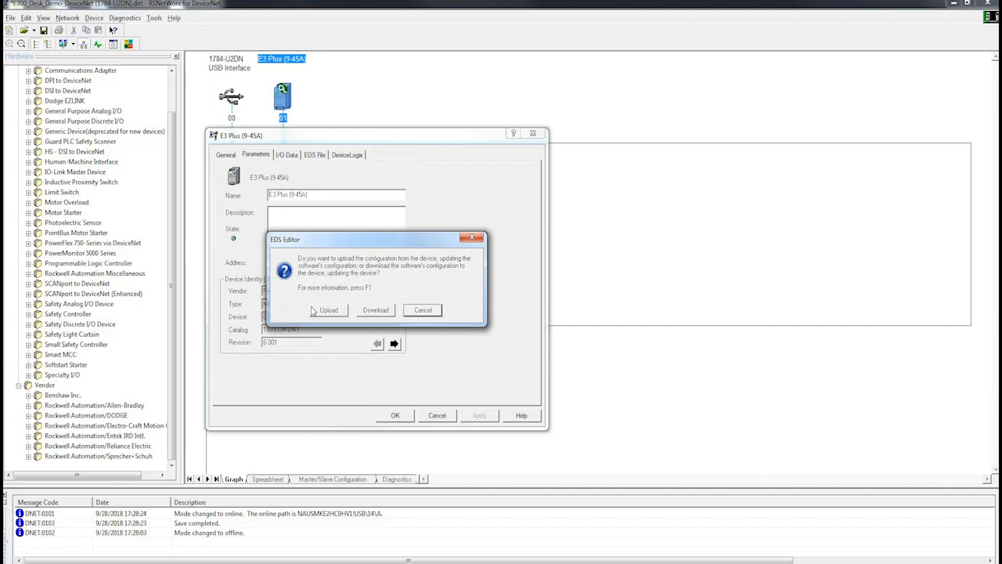
pyautogui.click(327, 310)
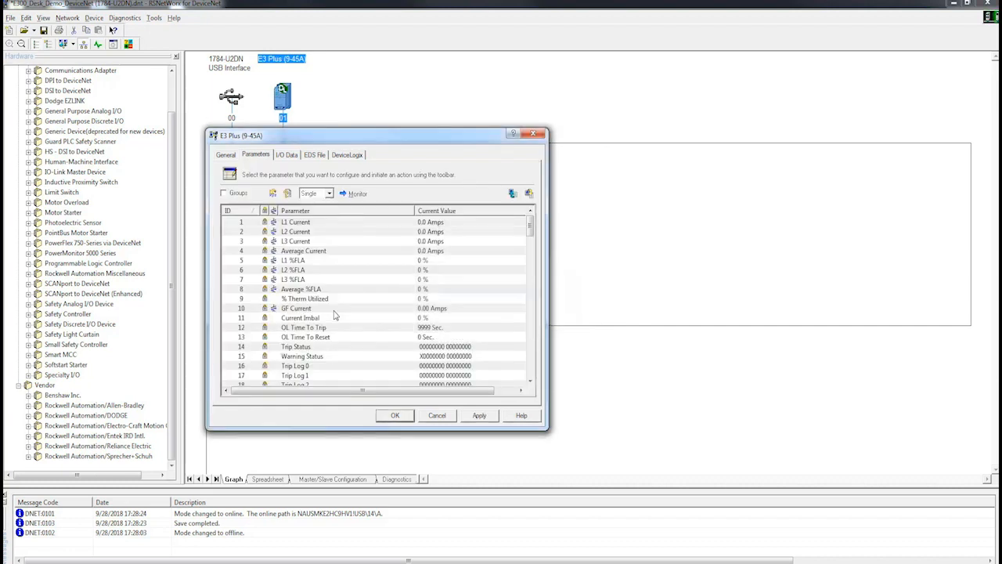
pyautogui.moveTo(332, 316)
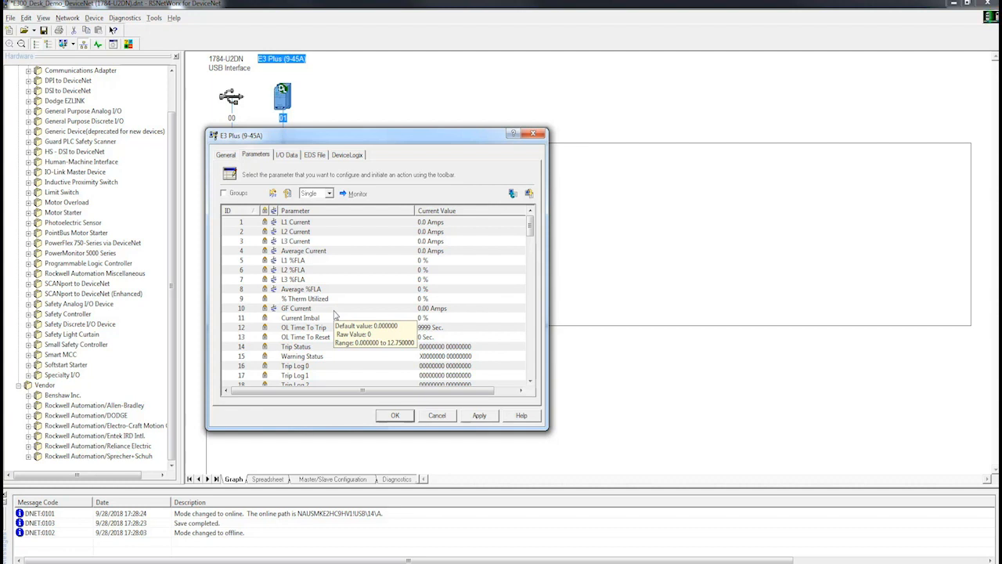
pyautogui.scroll(-3)
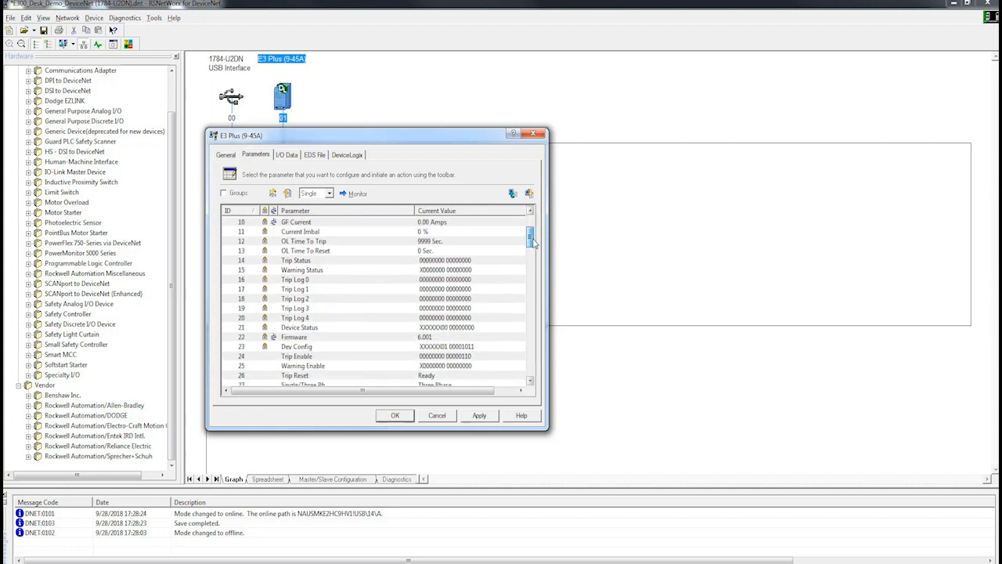
pyautogui.scroll(-3)
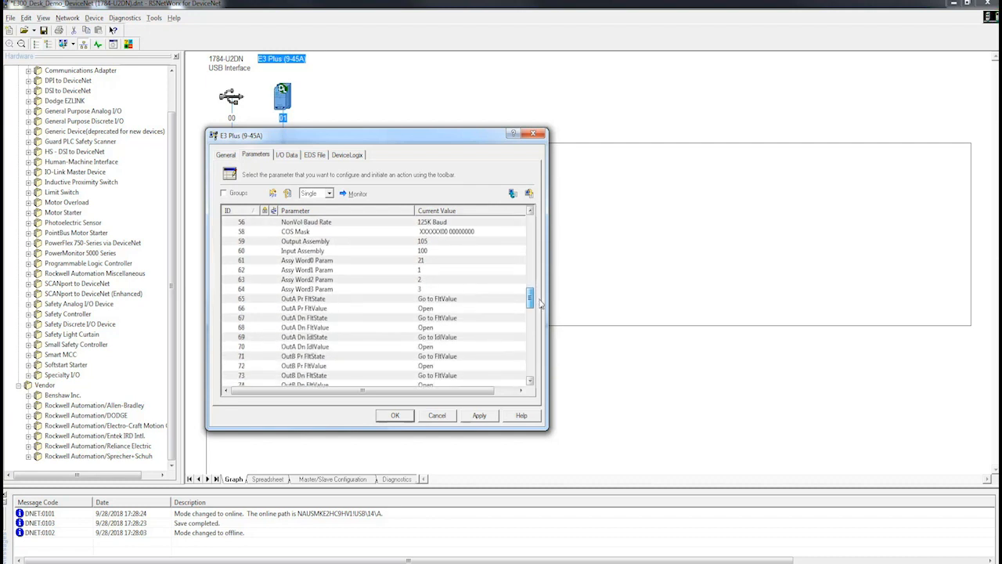
pyautogui.scroll(-3)
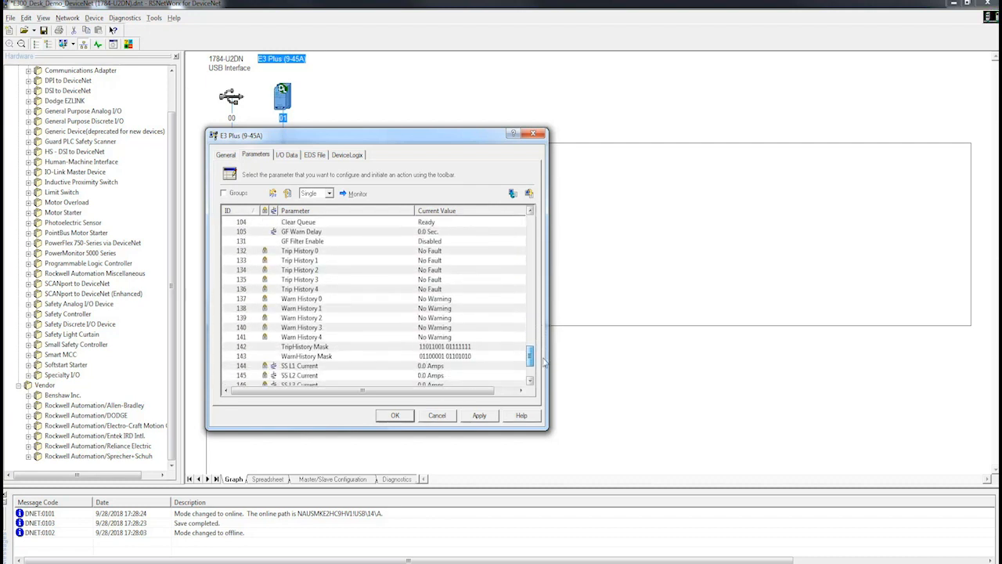
pyautogui.scroll(3)
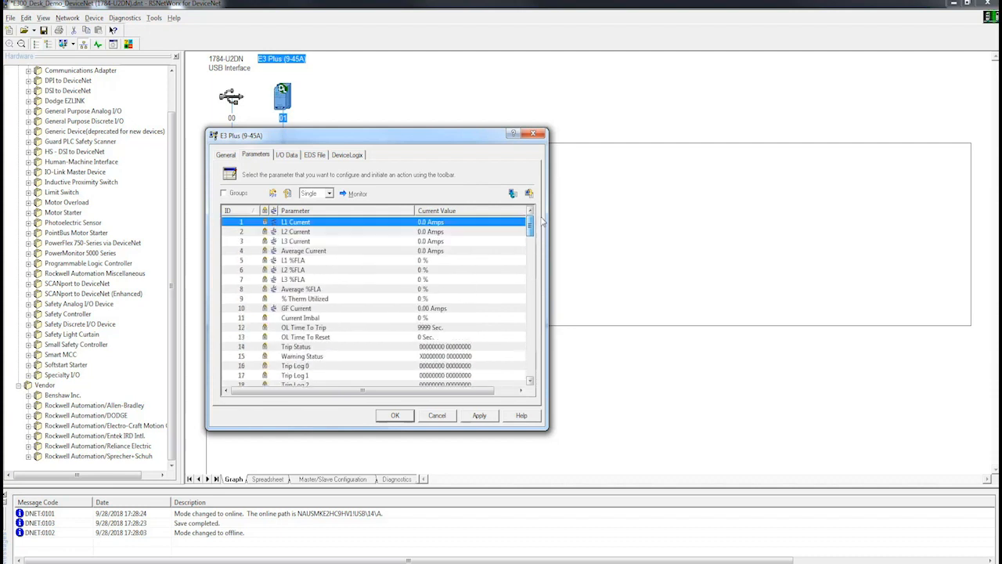
# Step: Set E3EmulationMode to Disable, apply it, confirm the download and agree to turn off device logic
pyautogui.click(224, 192)
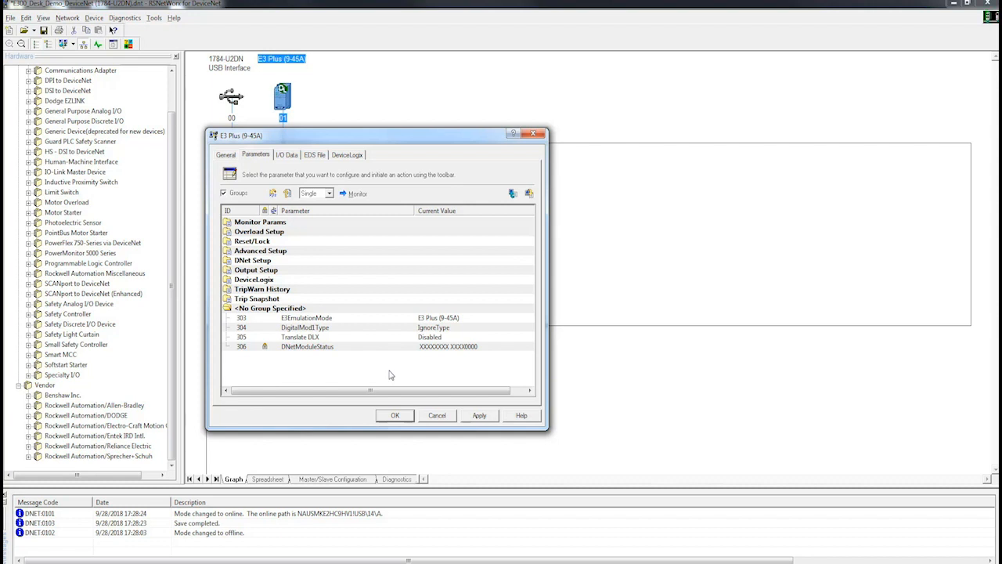
pyautogui.moveTo(310, 329)
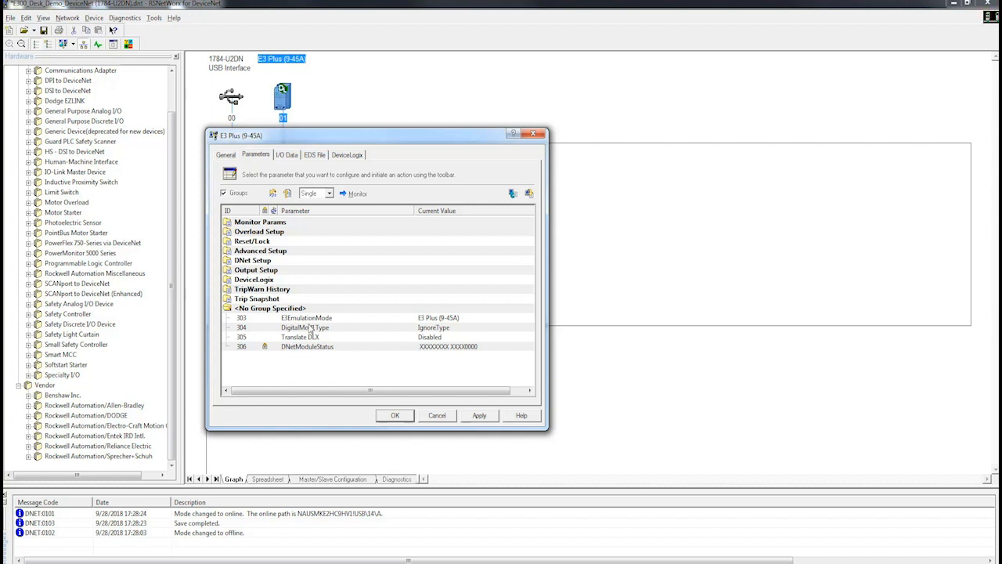
pyautogui.click(305, 317)
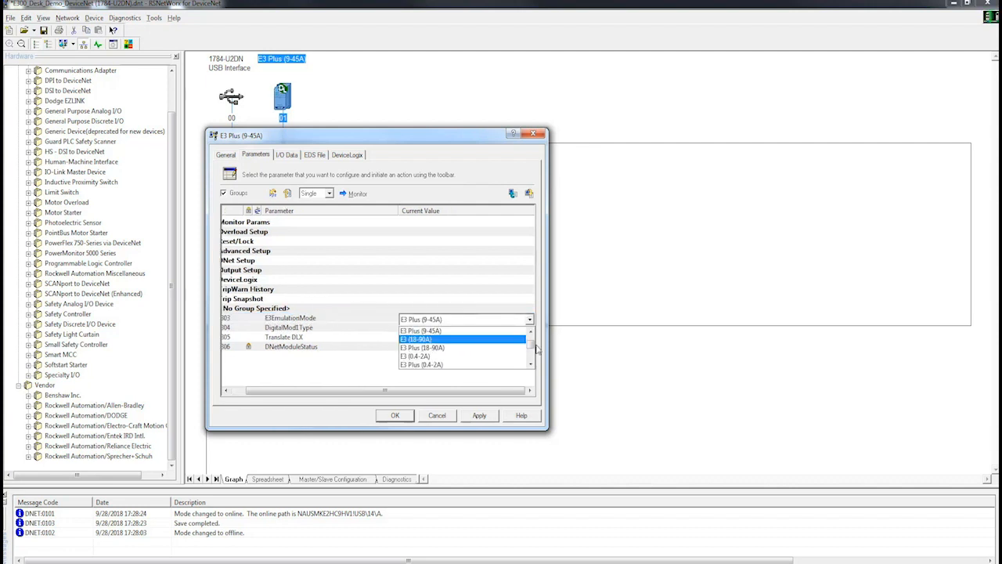
pyautogui.click(415, 338)
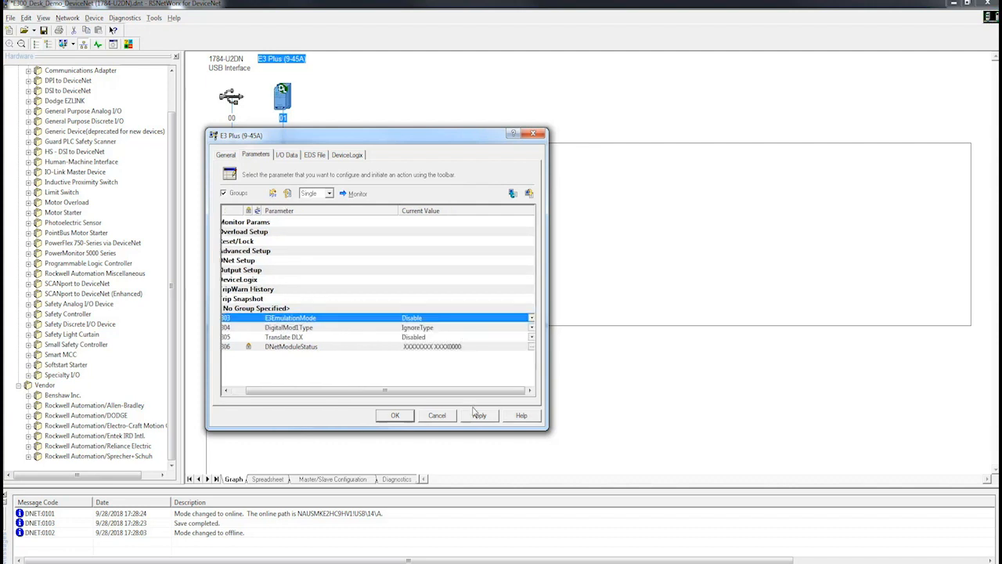
pyautogui.click(479, 414)
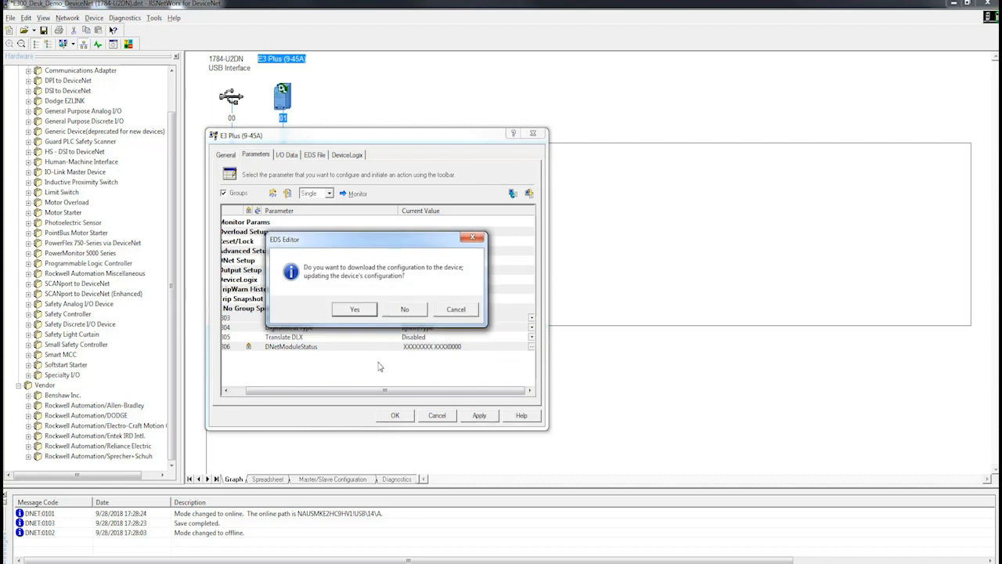
pyautogui.click(354, 309)
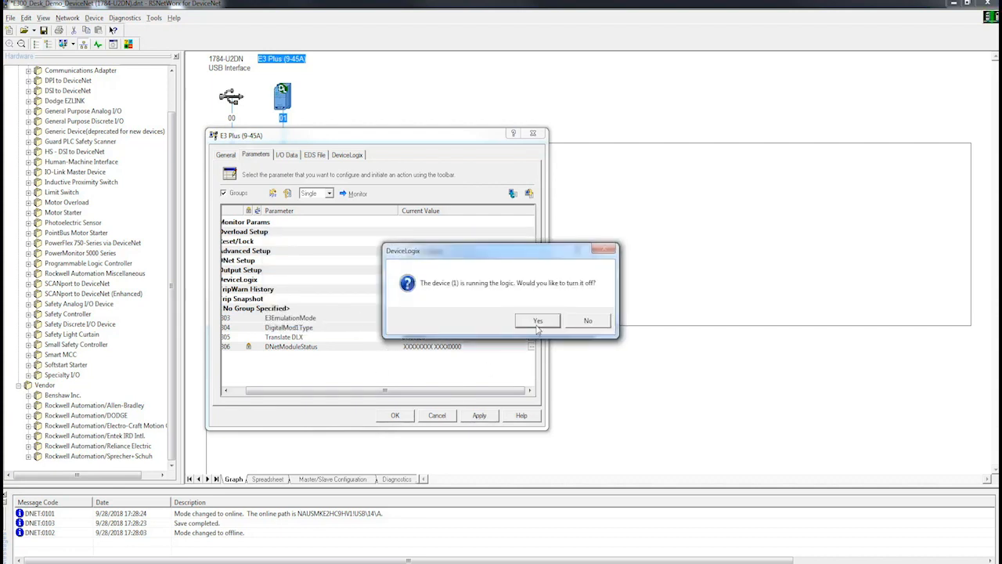
pyautogui.moveTo(536, 322)
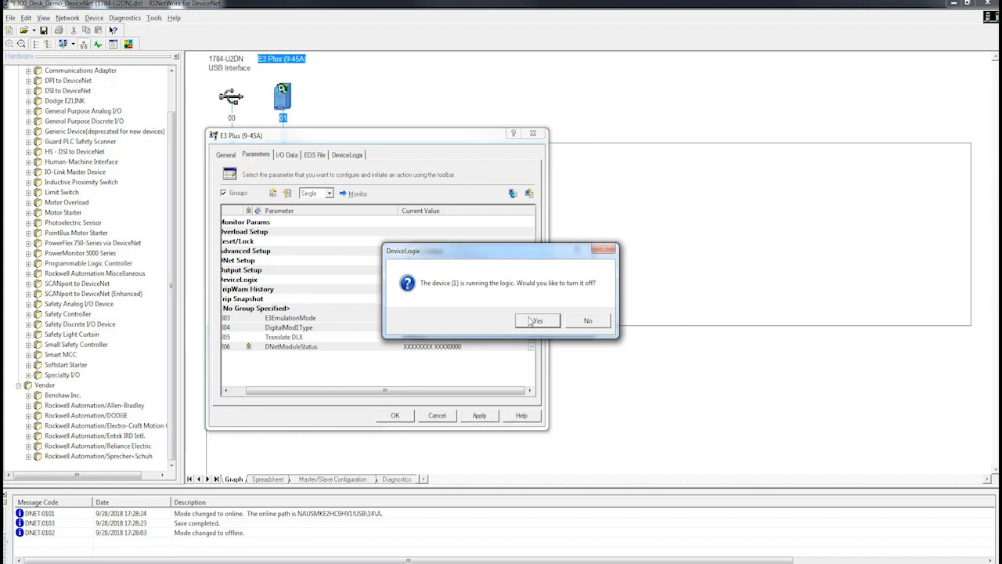
pyautogui.click(535, 319)
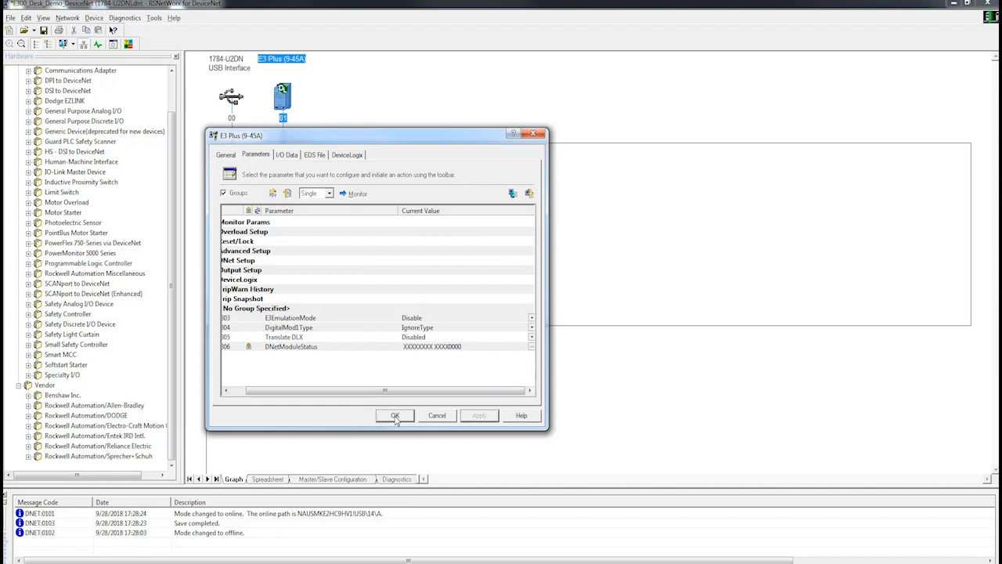
# Step: Close the properties with OK and bring up the E3 Plus node's actions to delete it
pyautogui.click(394, 415)
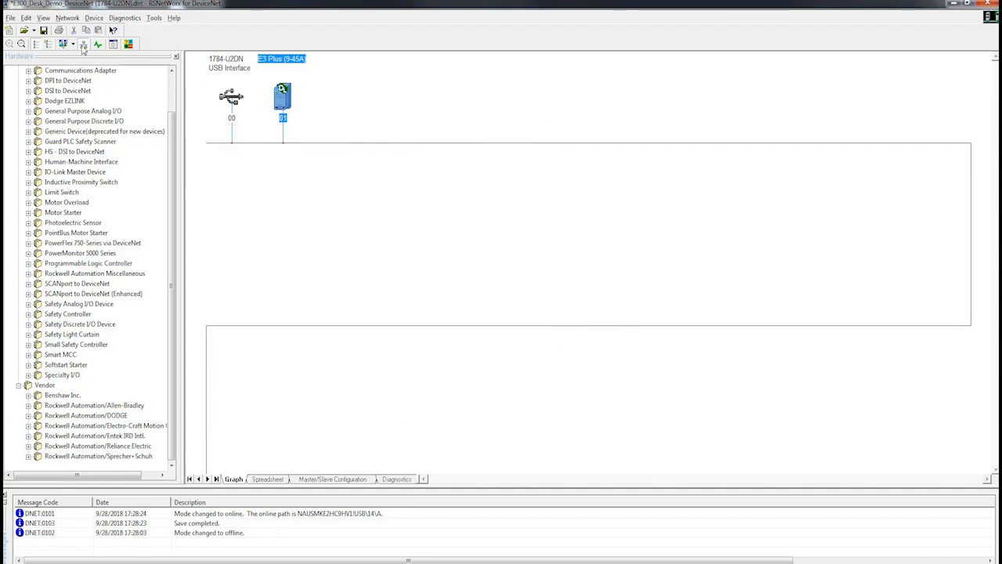
pyautogui.rightClick(282, 97)
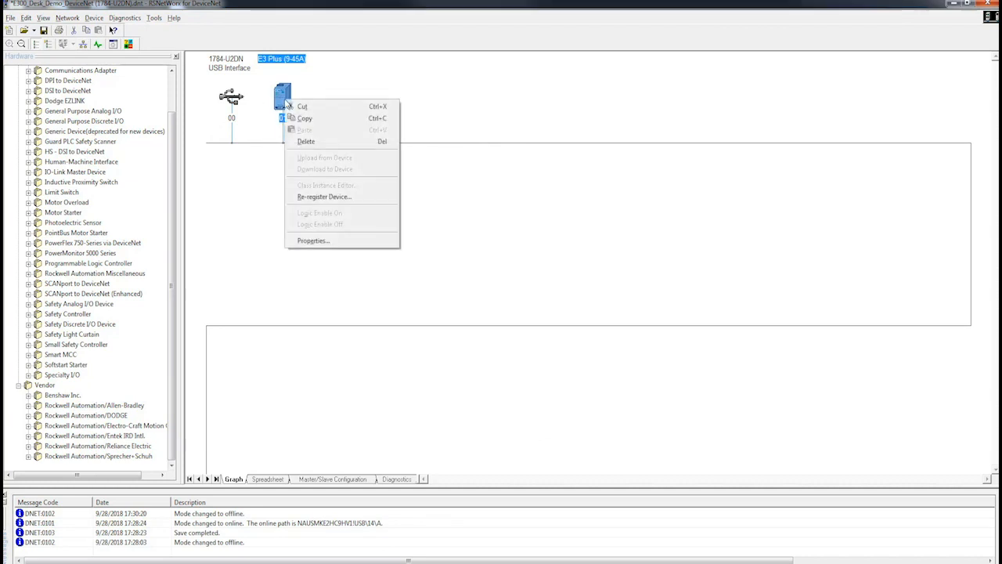
pyautogui.moveTo(305, 141)
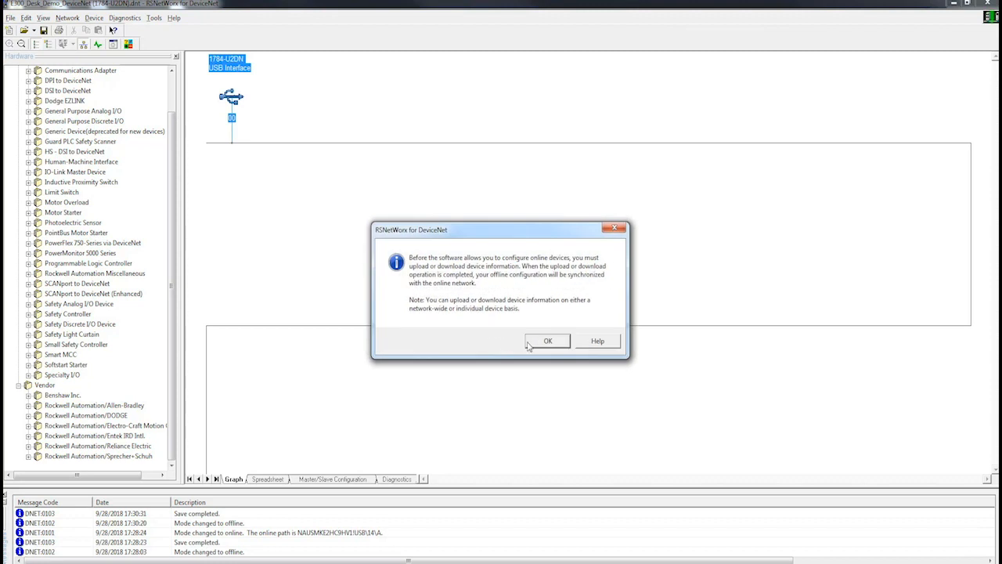
# Step: Acknowledge the online notice so the browse completes and the node reappears as E300 Overload Relay
pyautogui.click(548, 341)
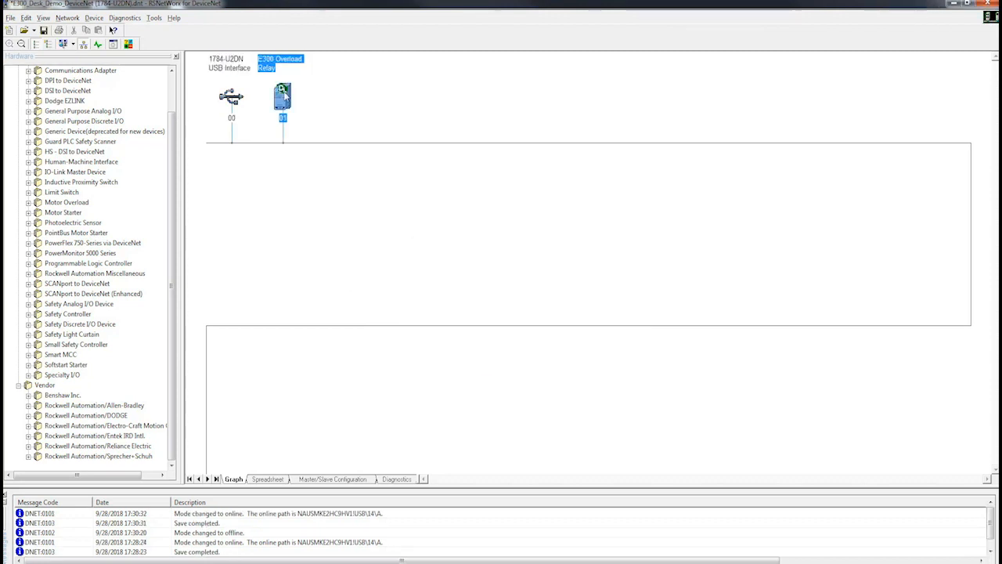
pyautogui.moveTo(736, 319)
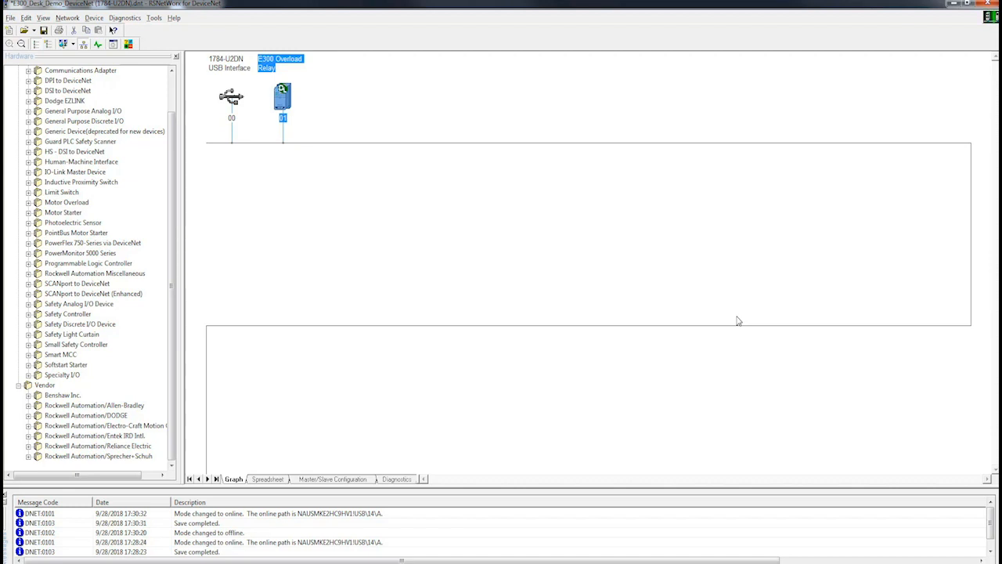
pyautogui.moveTo(655, 119)
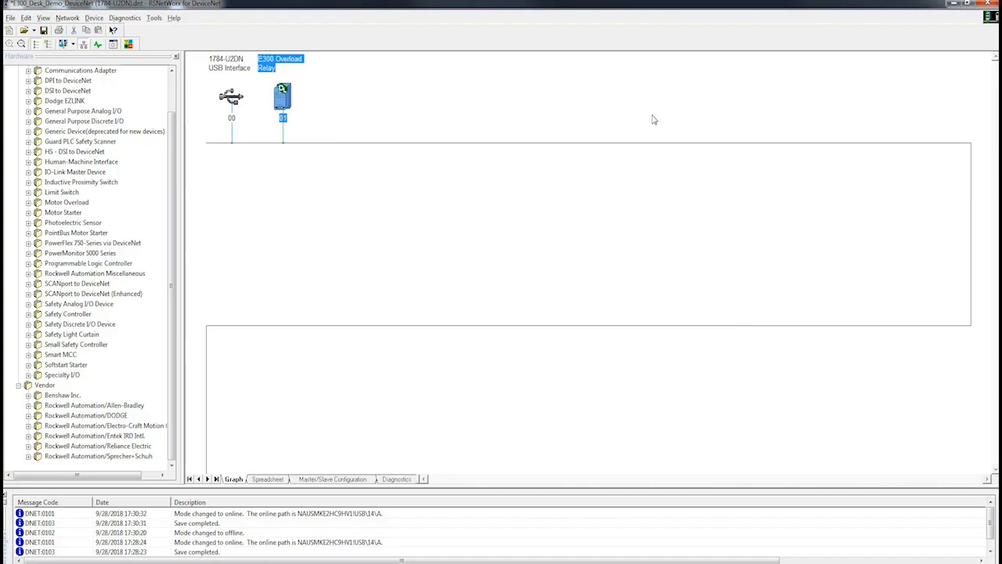